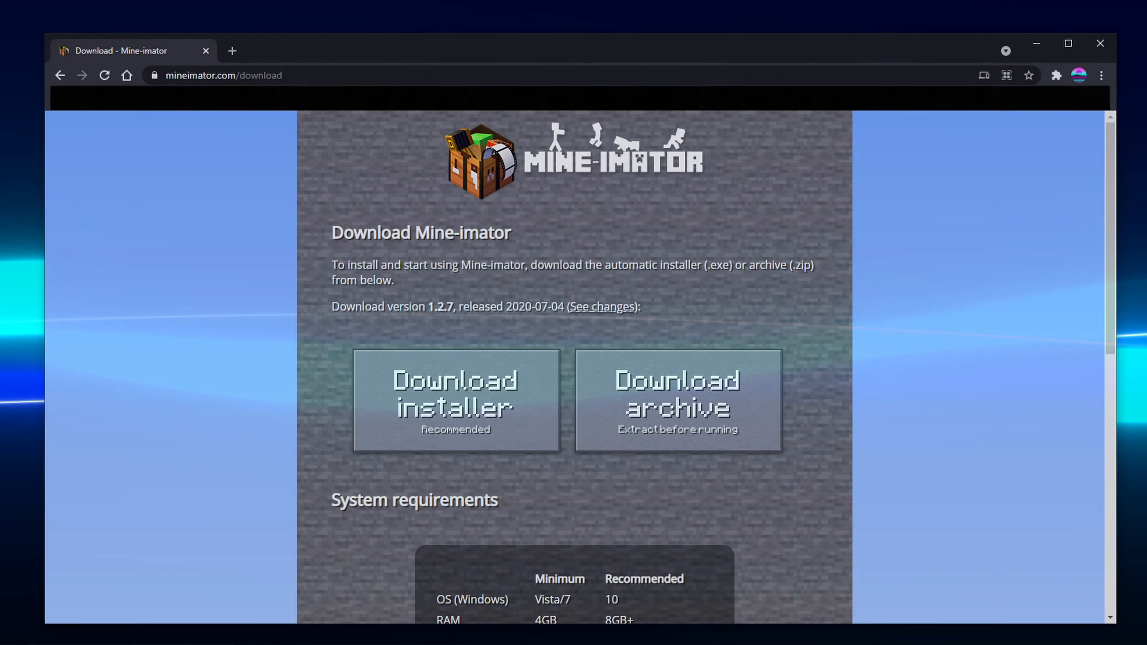
Download the Mine-imator 1.2.7 installer in Chrome and run it from the download bar
left_click(1068, 43)
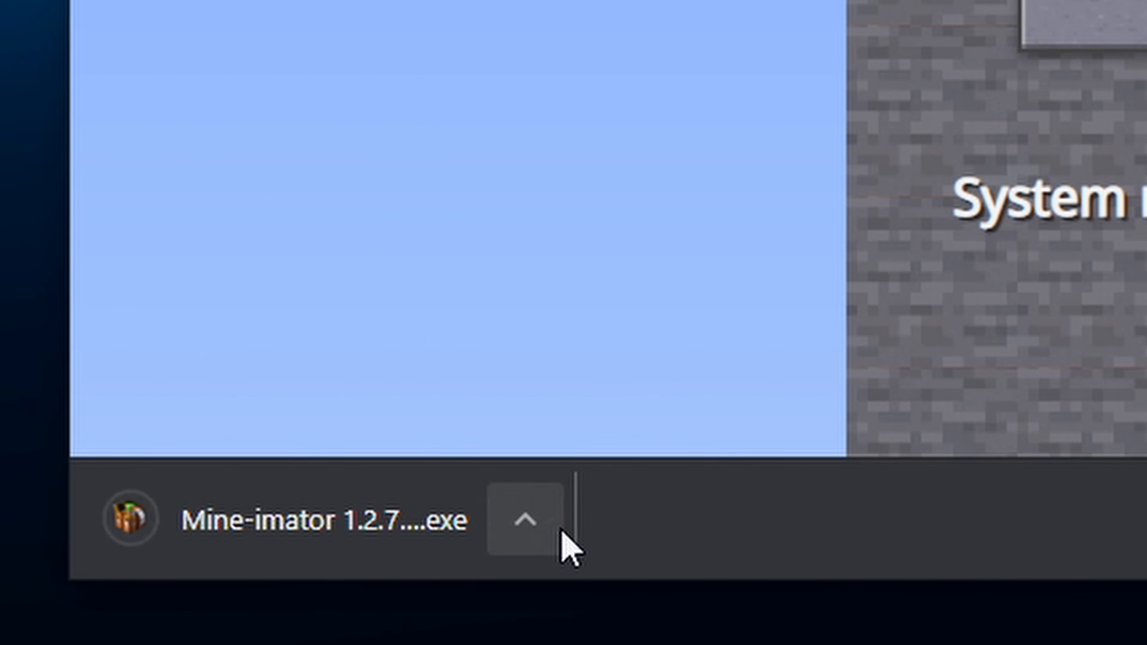
left_click(523, 521)
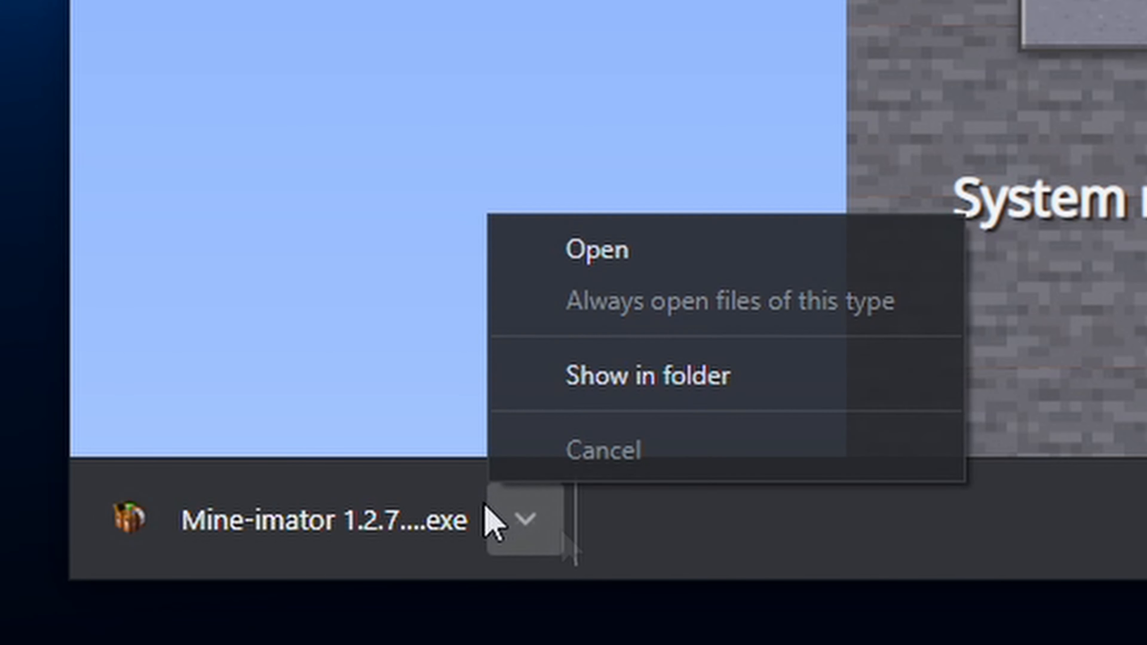
mouse_move(603, 260)
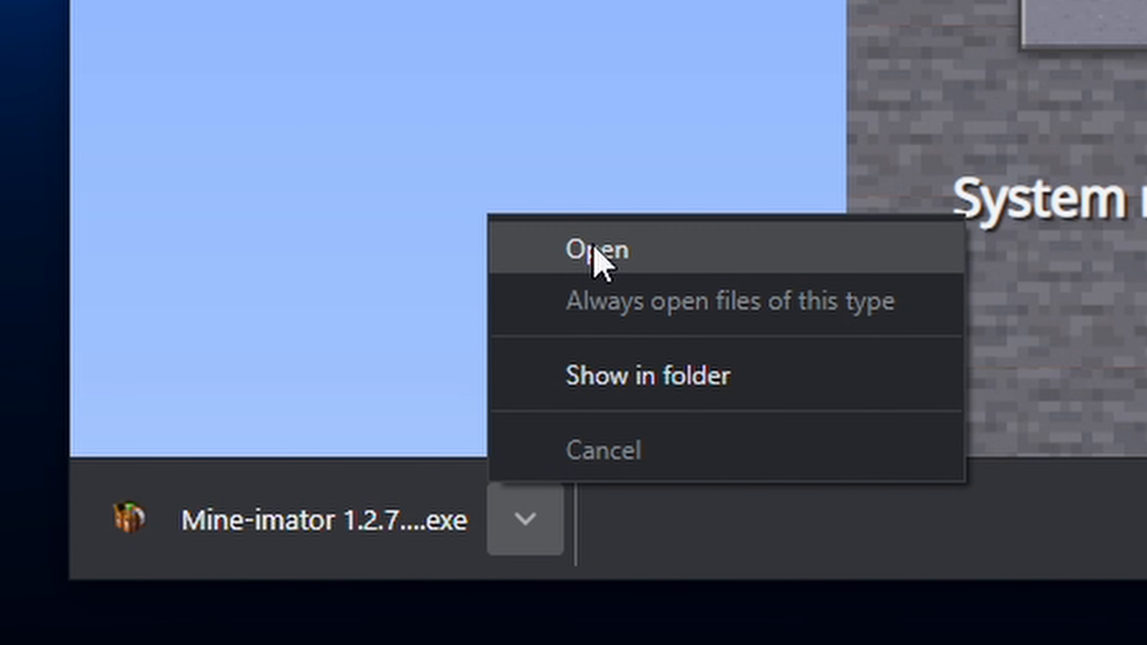
left_click(599, 249)
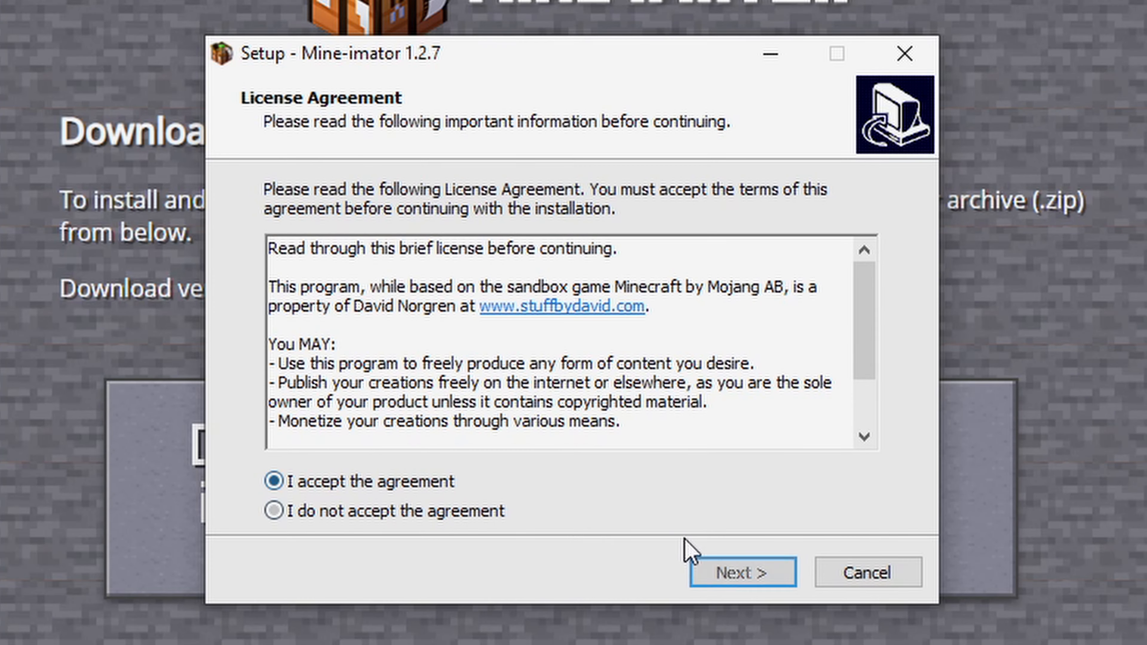
Accept the licence, complete the setup wizard and launch Mine-imator
left_click(740, 573)
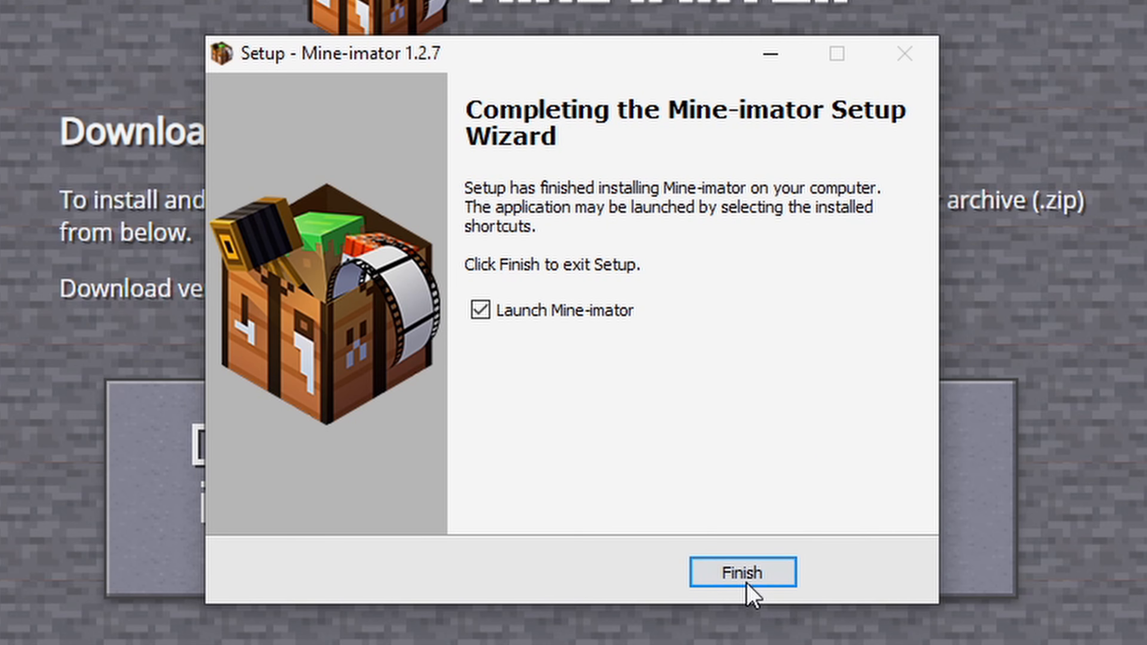
left_click(741, 573)
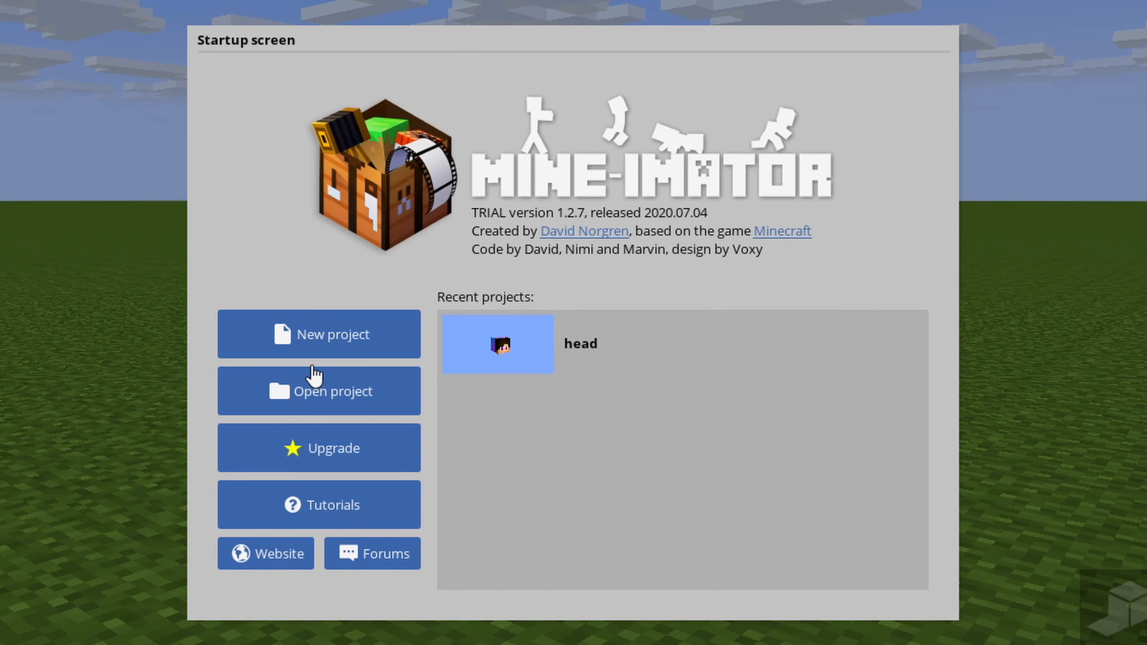
Create a new Mine-imator project named 'Tutorial'
left_click(319, 334)
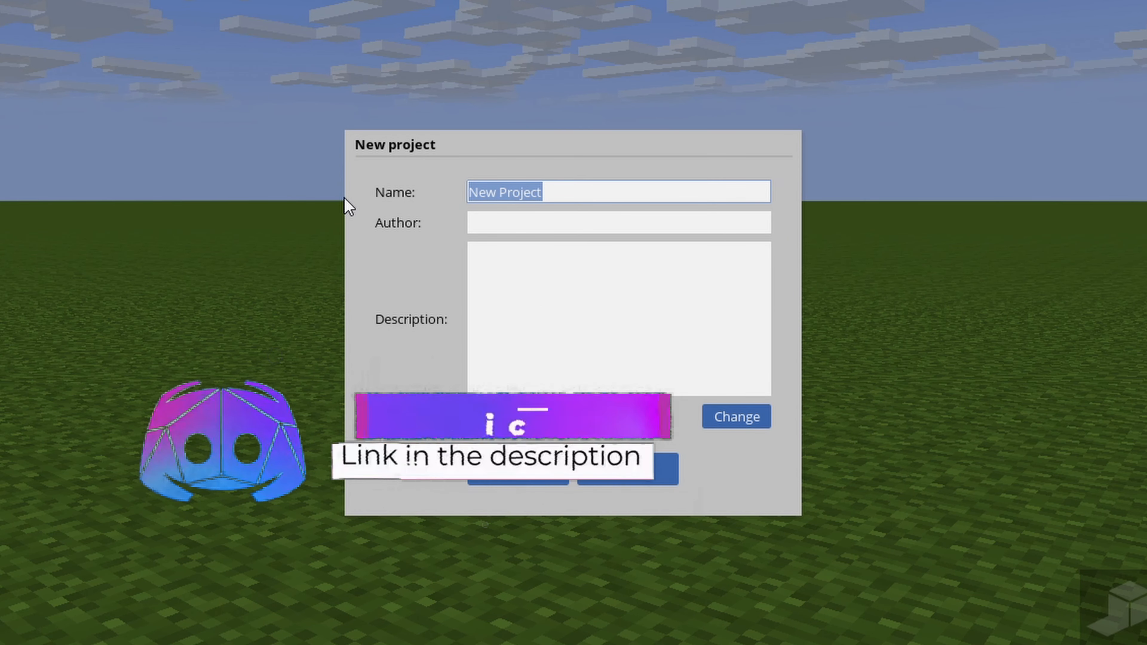
type("Tutorial")
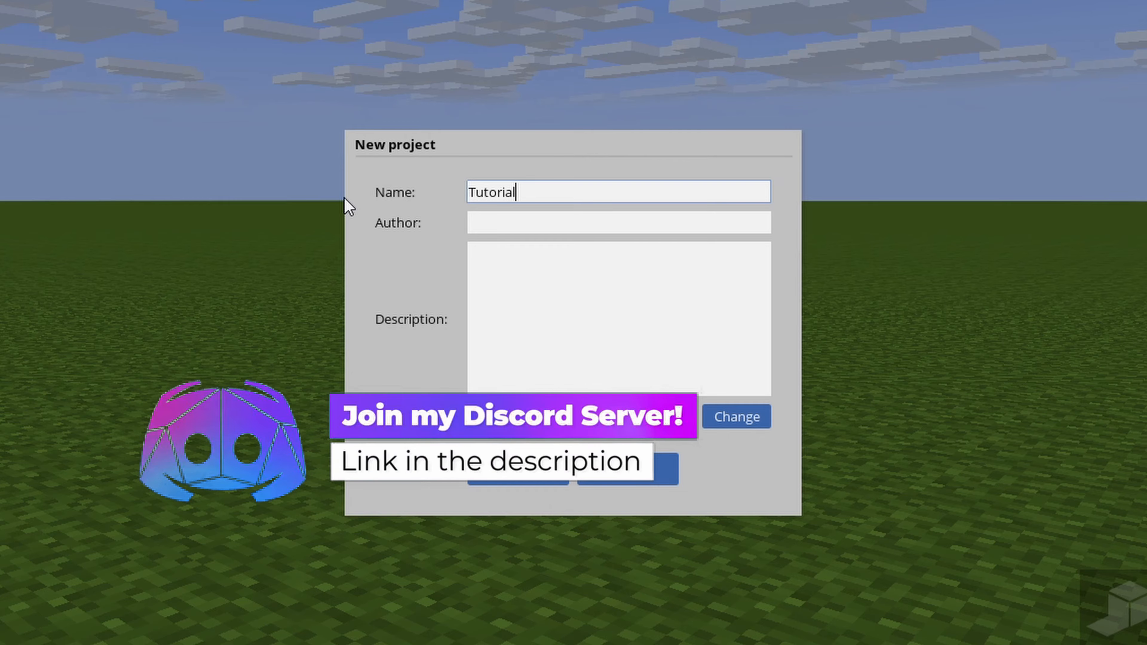
left_click(503, 638)
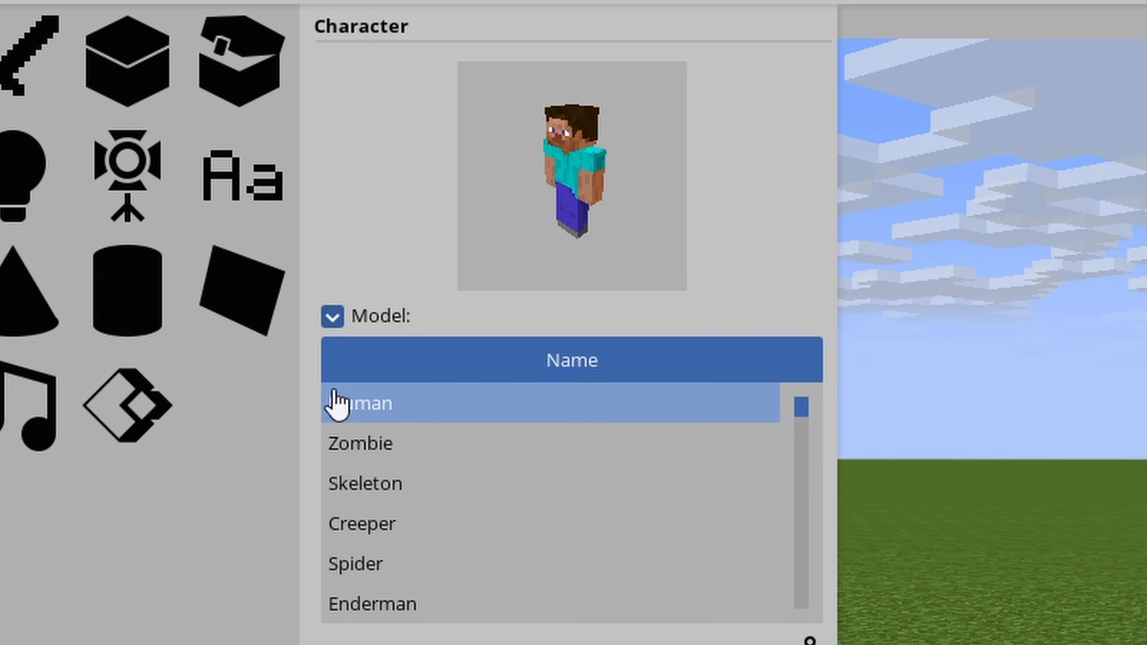
Create a Human character, Steve variant, with a custom skin loaded from file
scroll("down", 3)
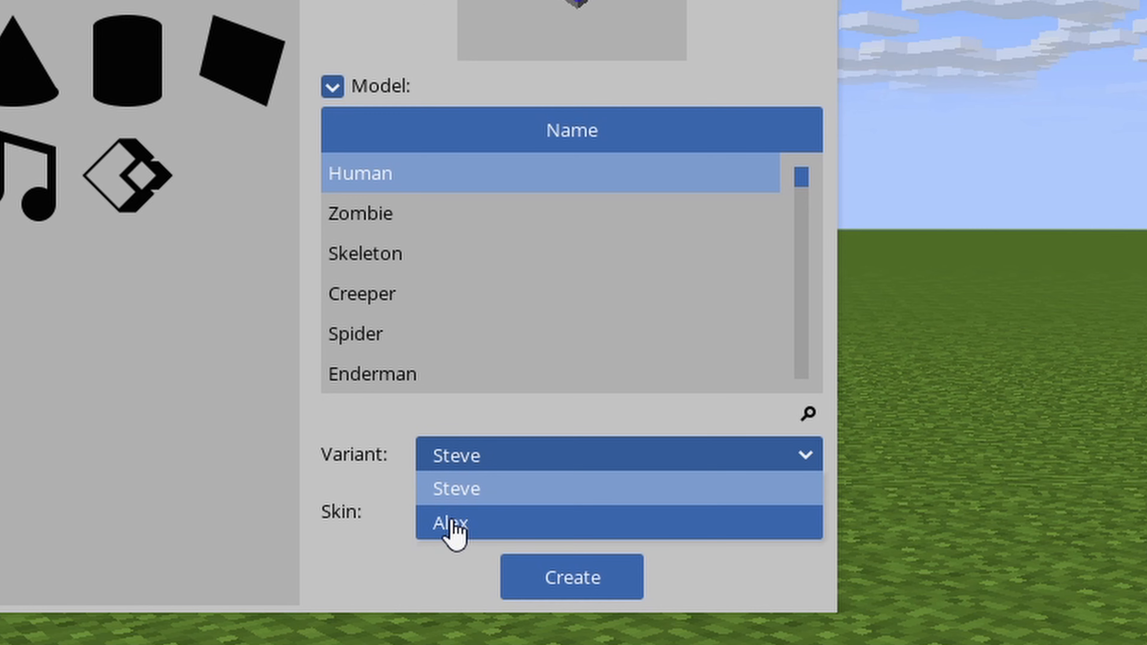
mouse_move(459, 496)
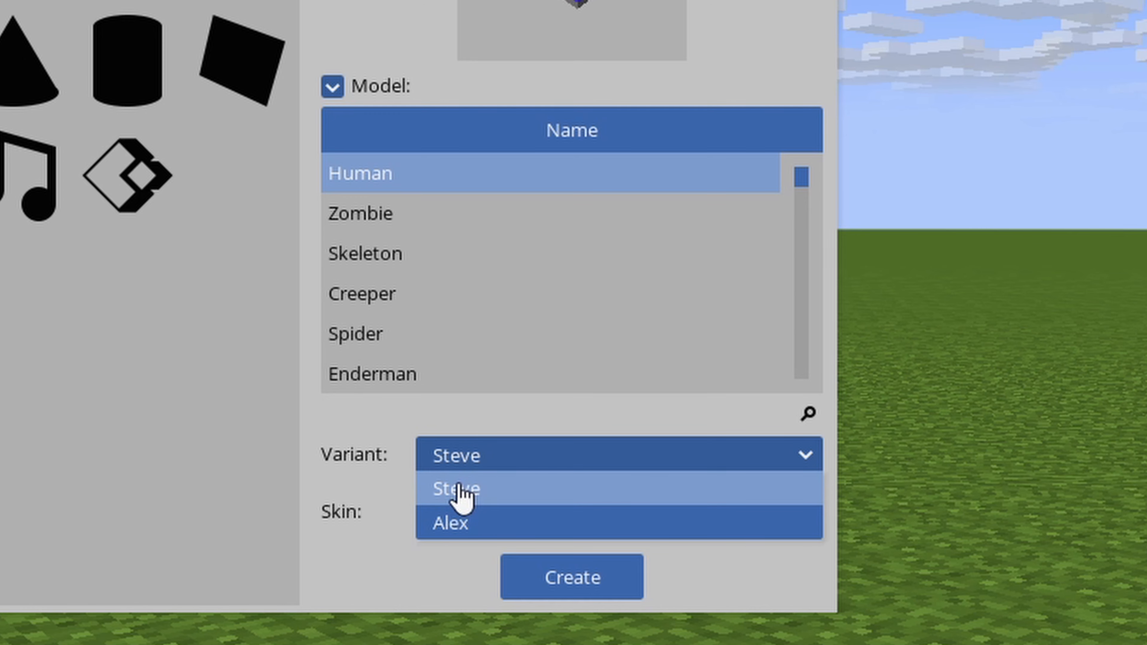
left_click(453, 489)
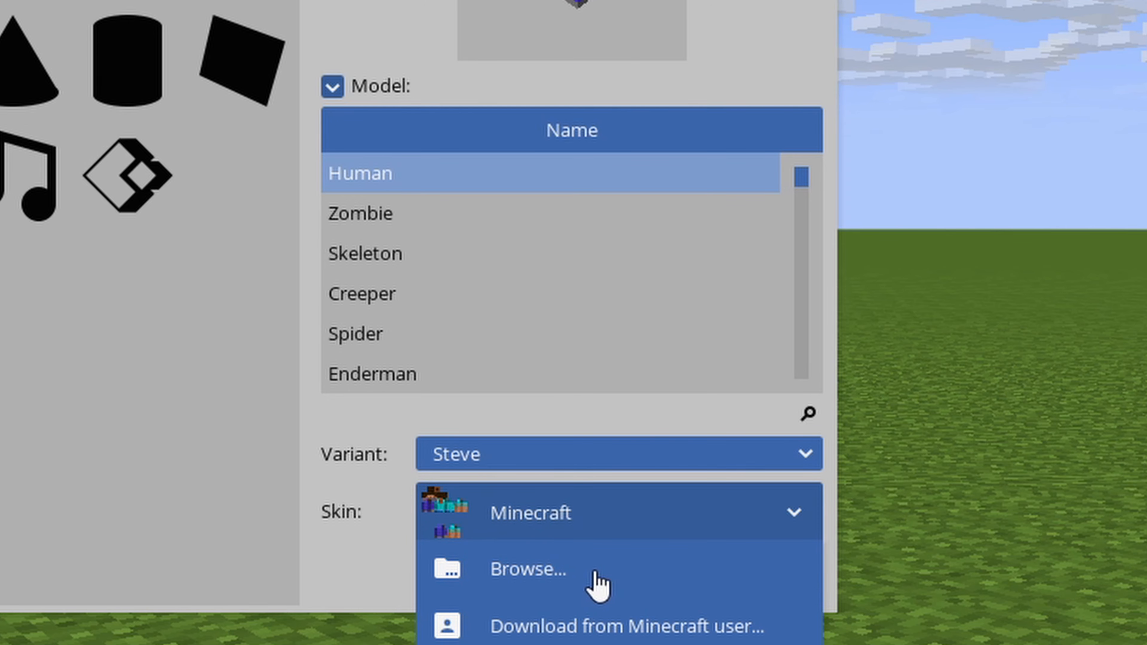
mouse_move(527, 582)
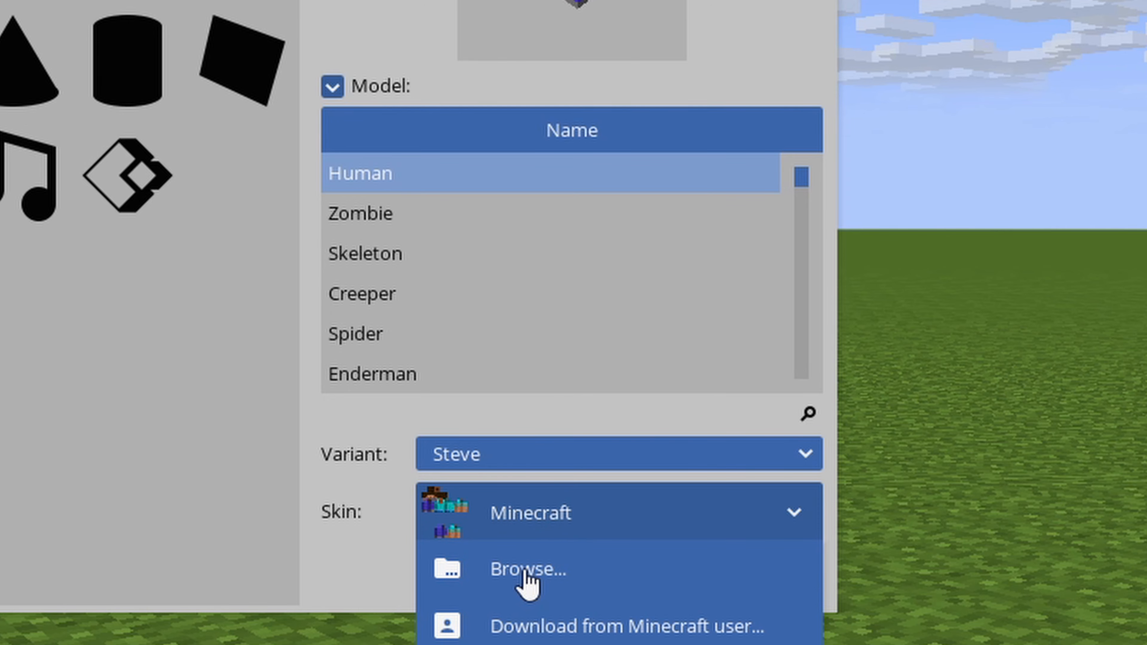
left_click(528, 569)
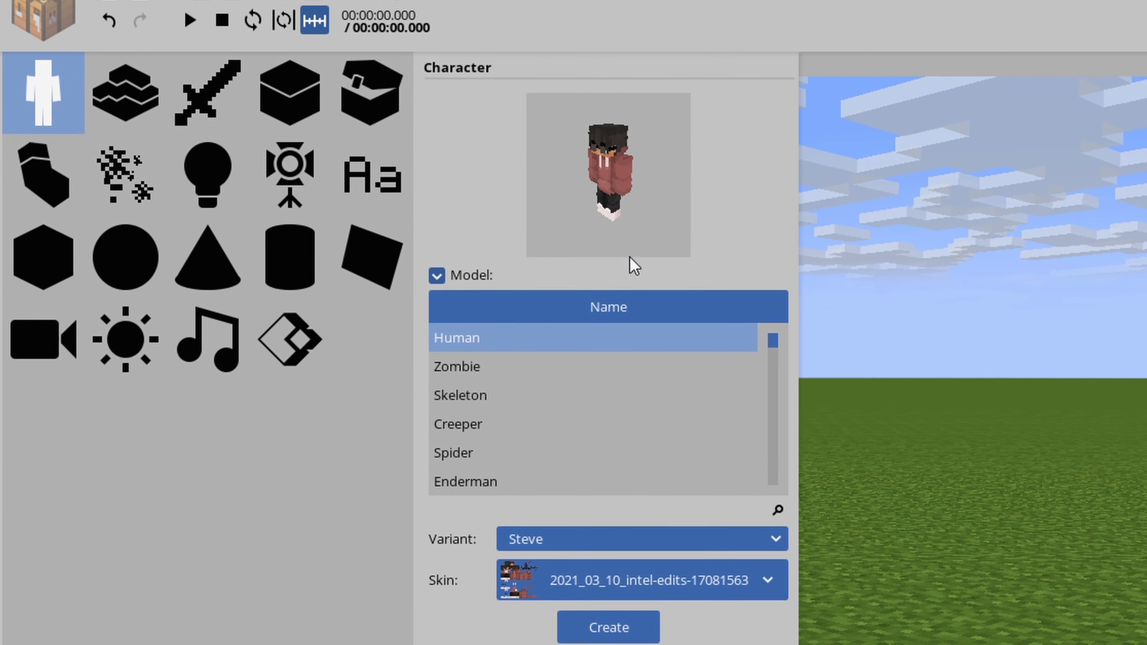
left_click(607, 627)
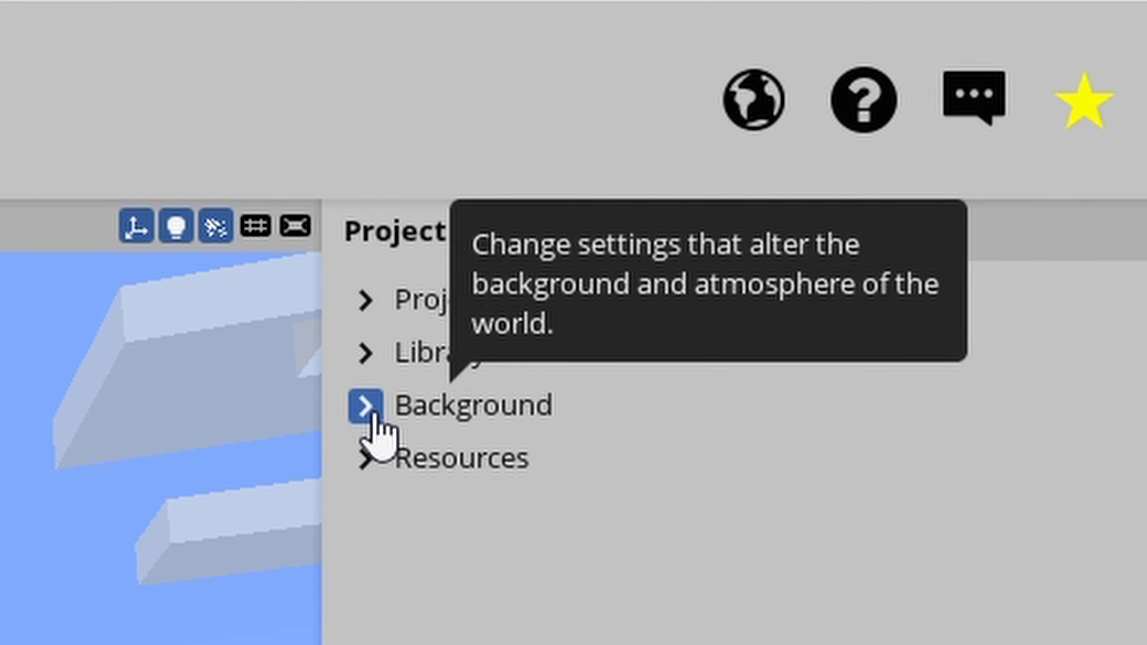
Expand the project's Background settings and review the scene colour and ground options
left_click(369, 405)
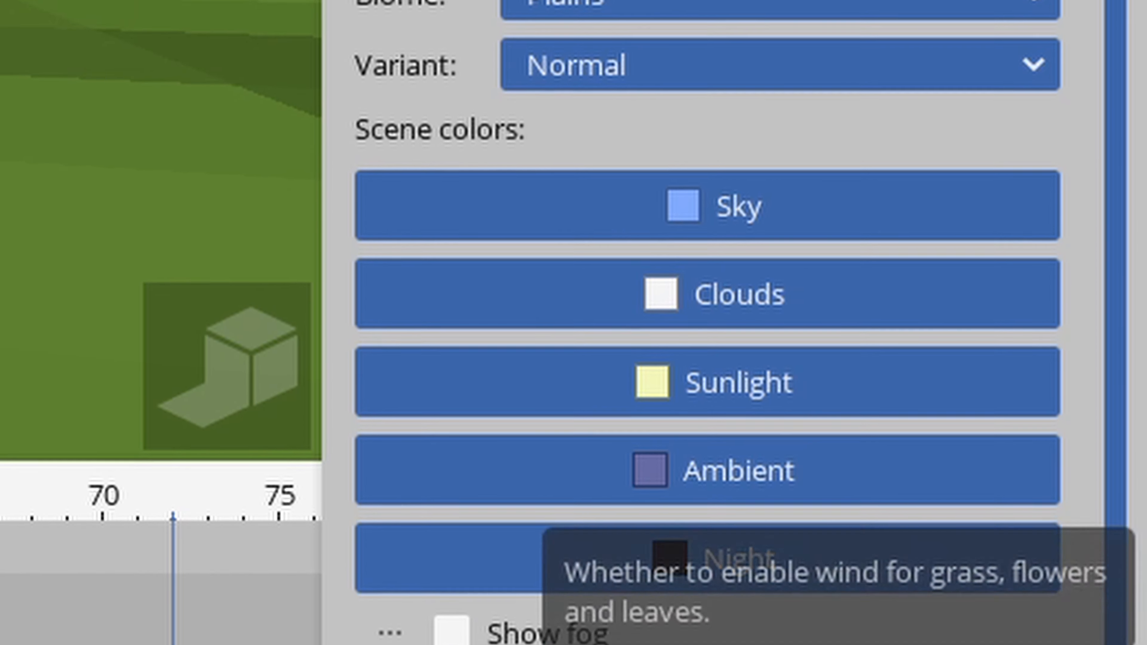
scroll("up", 3)
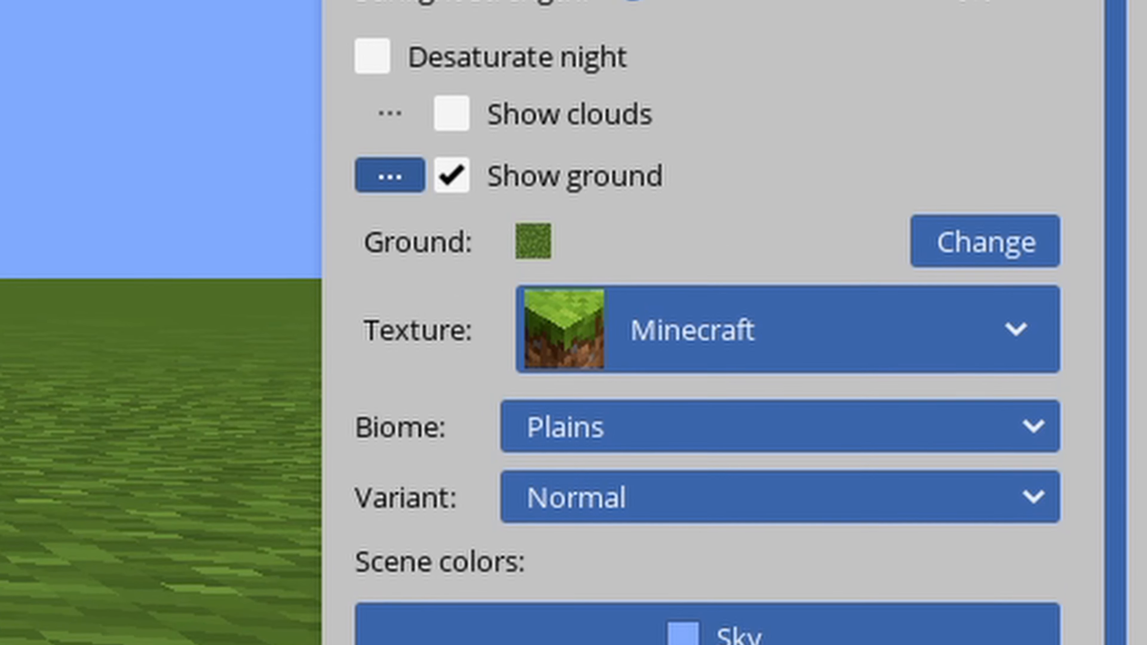
scroll("up", 3)
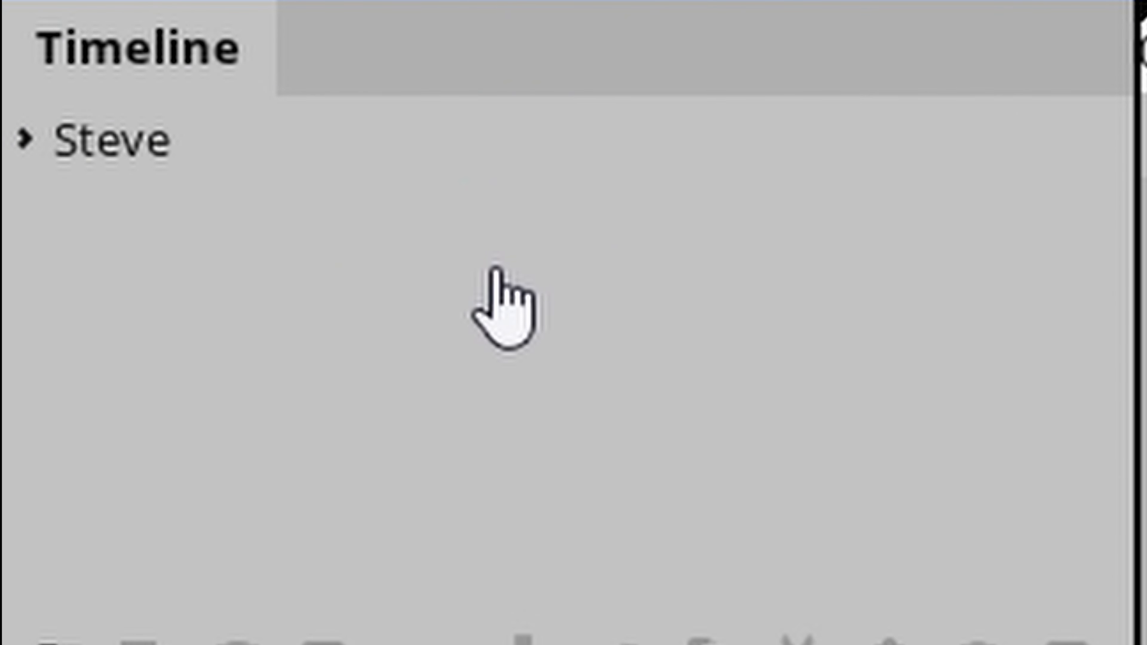
mouse_move(73, 139)
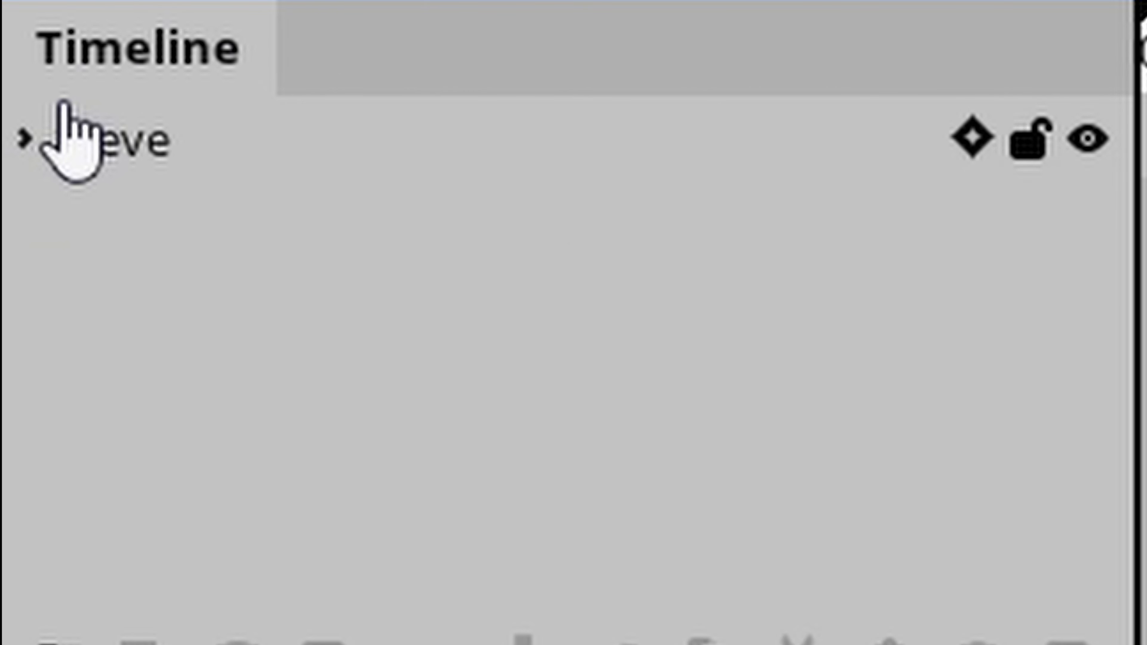
mouse_move(154, 182)
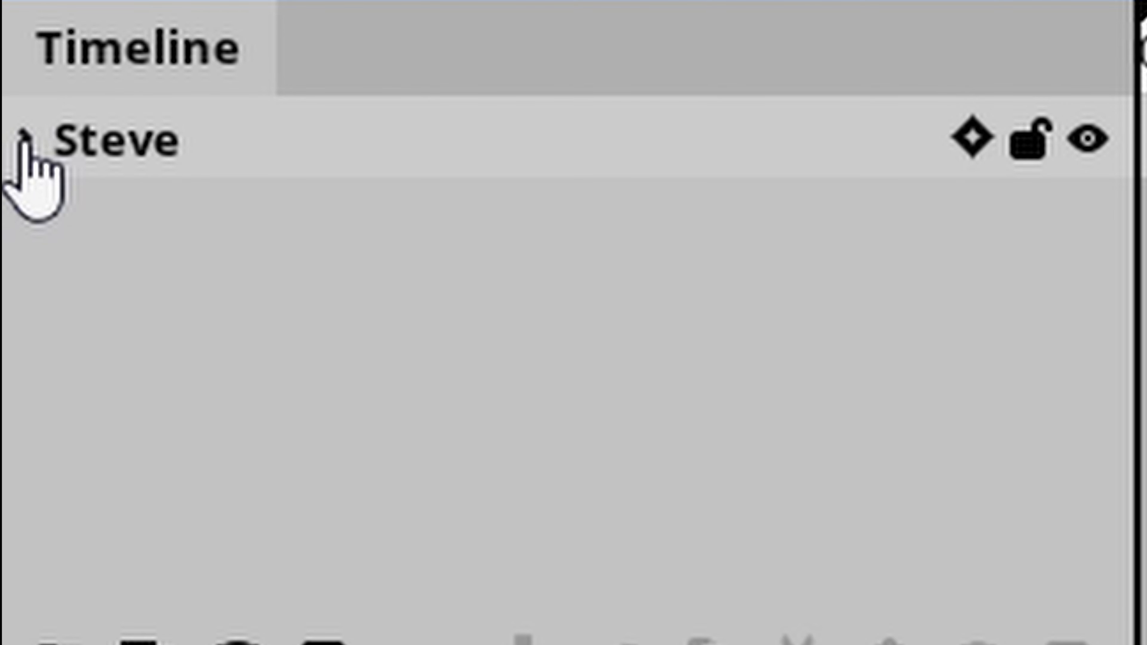
Expand Steve in the Timeline and hide his Body, Right leg and Left leg parts
left_click(30, 139)
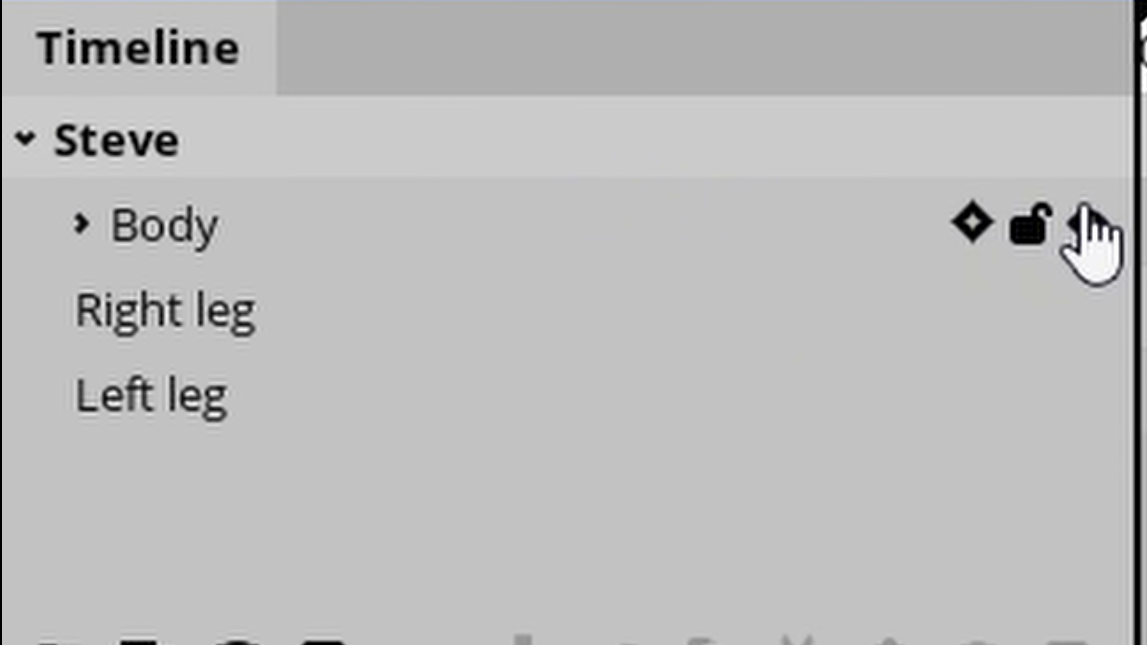
mouse_move(300, 345)
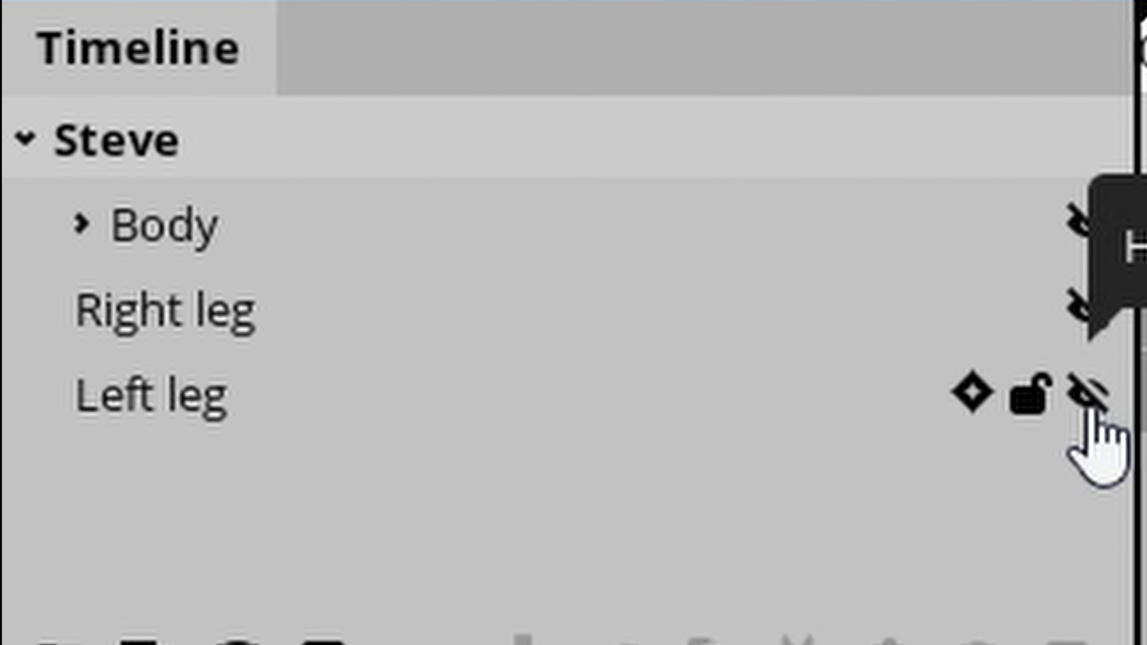
mouse_move(176, 223)
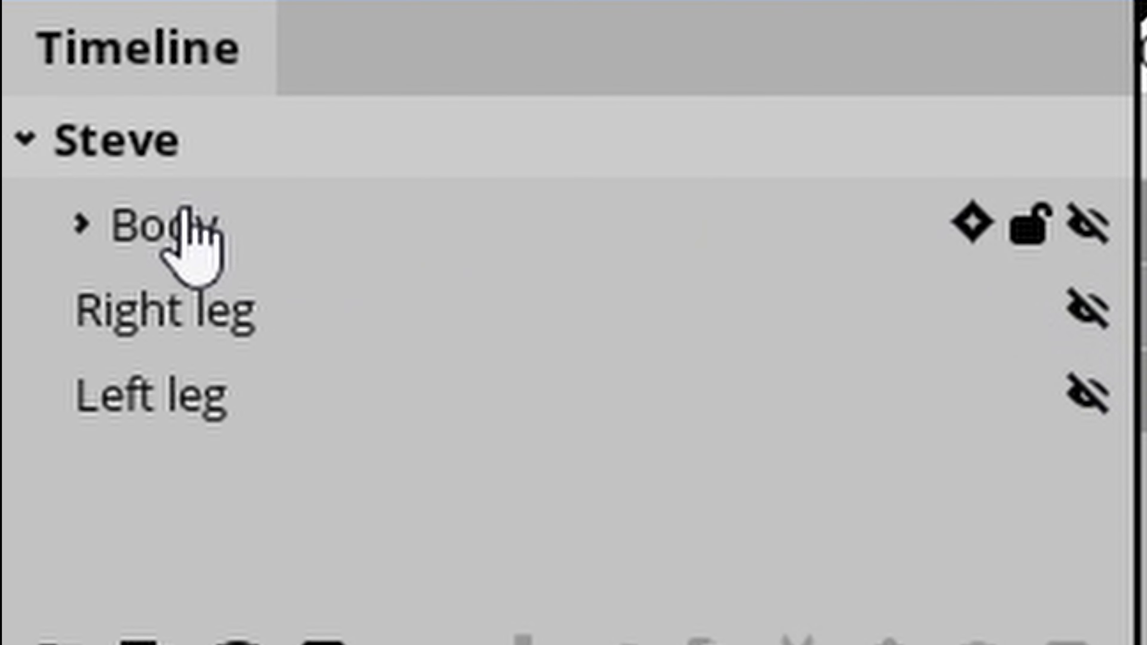
left_click(86, 223)
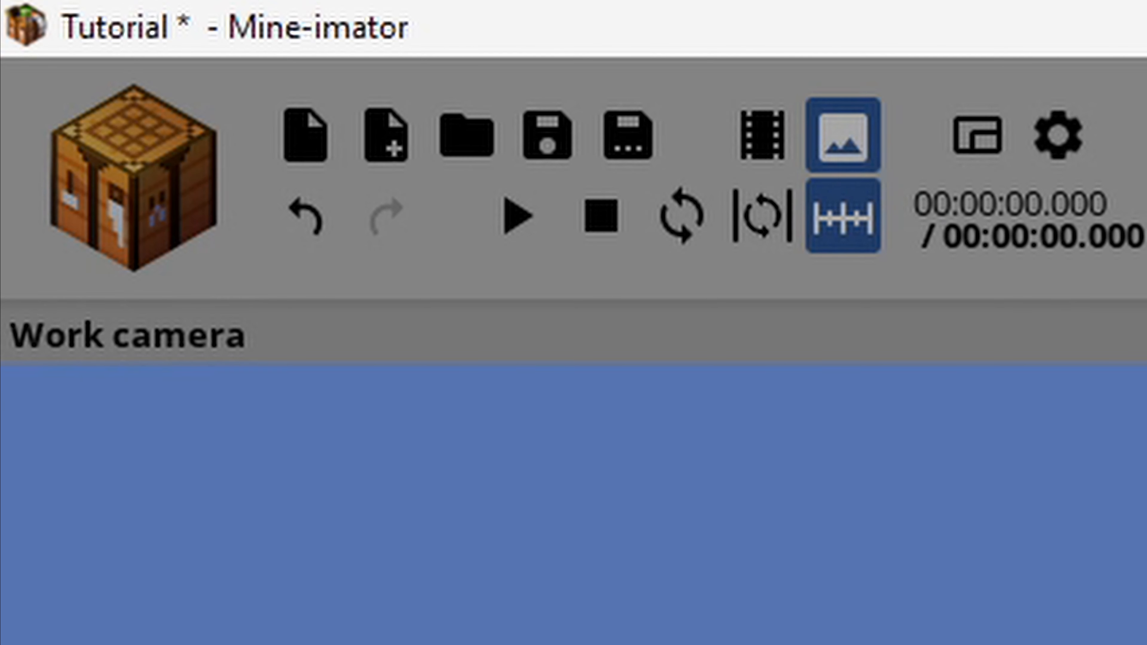
Configure the image export with background removed and a custom 3840 by 3840 size
left_click(845, 137)
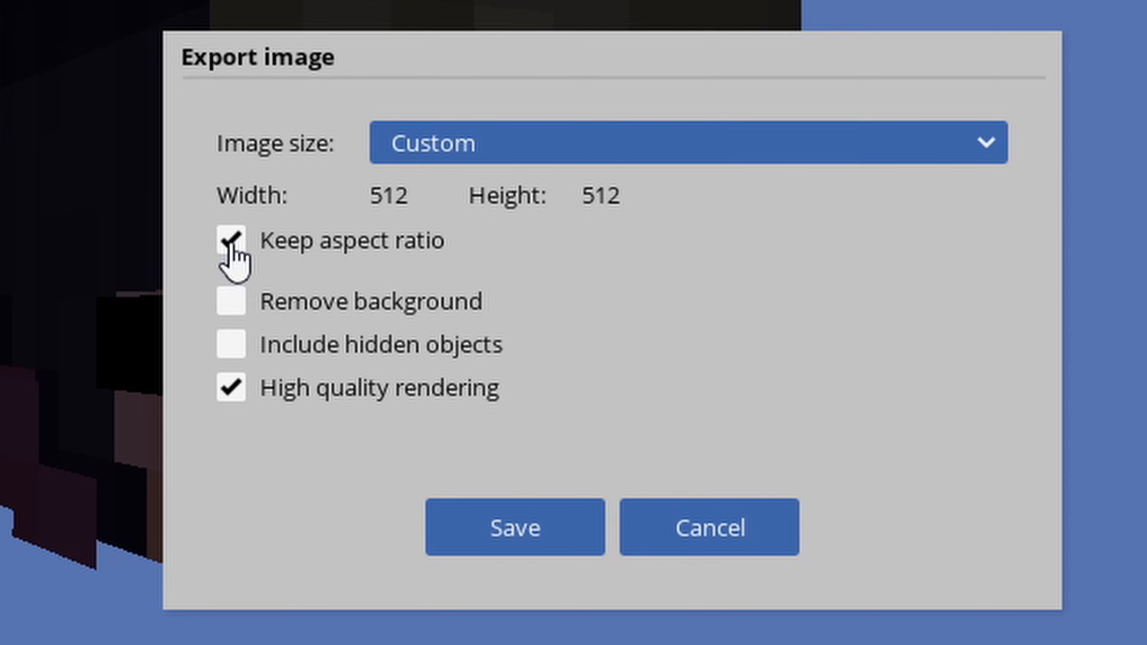
left_click(231, 300)
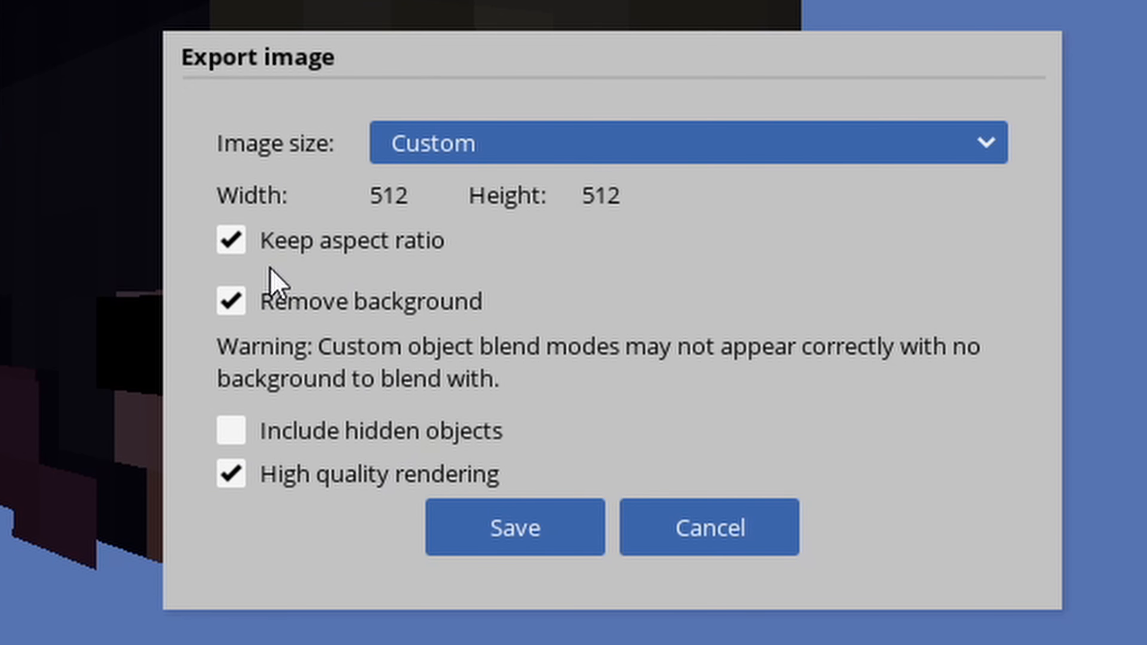
mouse_move(646, 180)
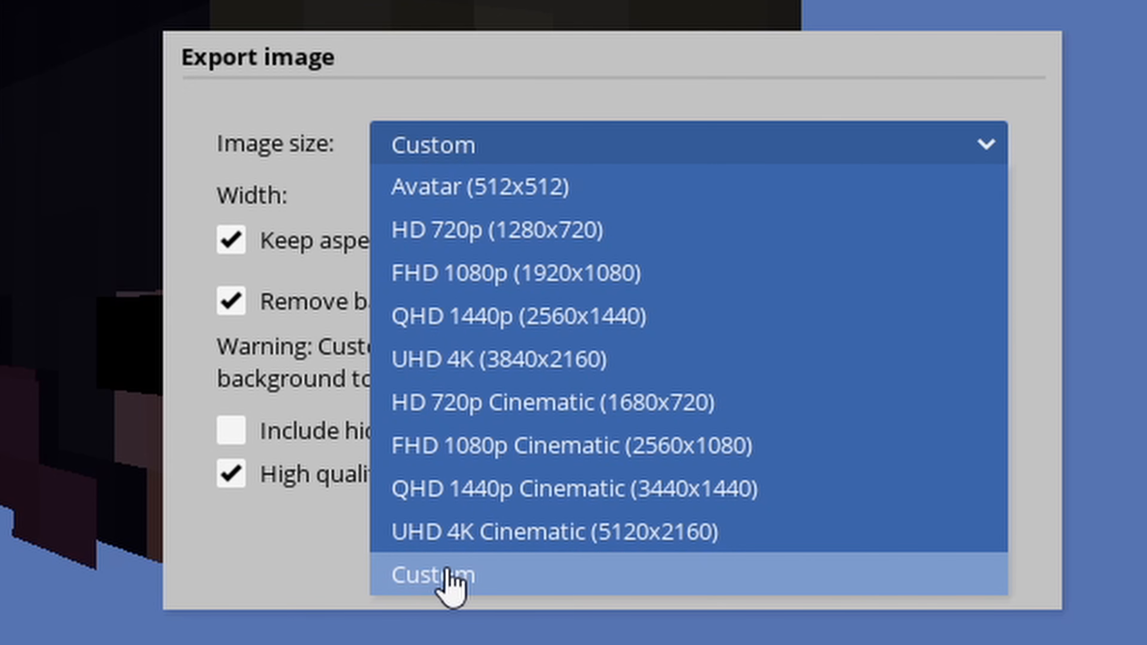
left_click(479, 187)
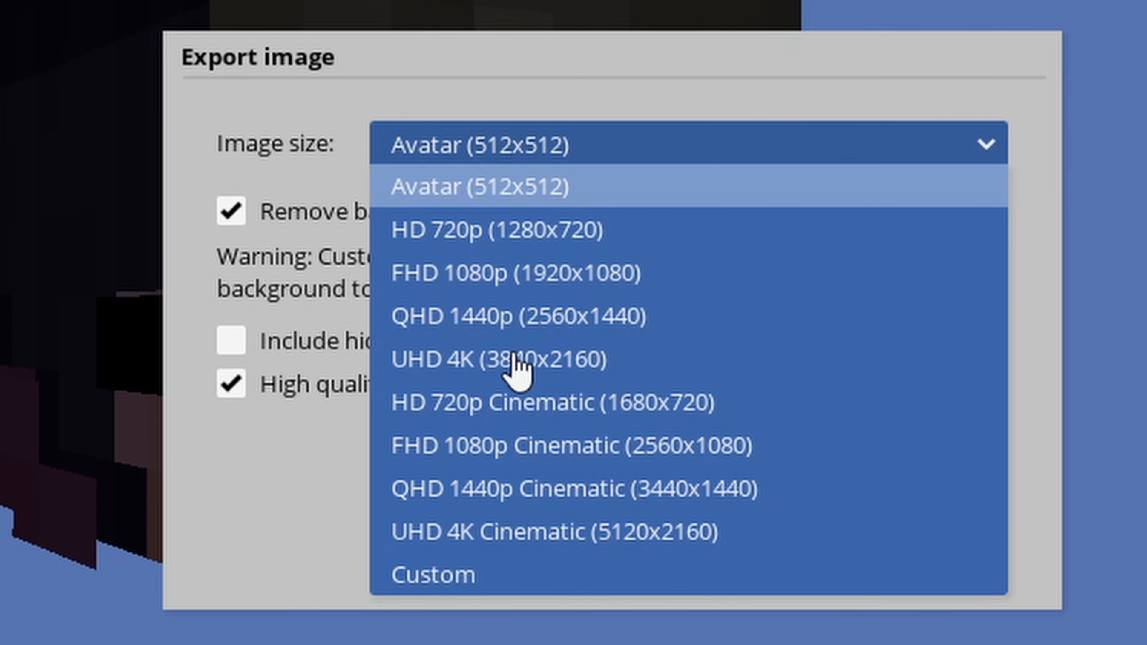
left_click(432, 574)
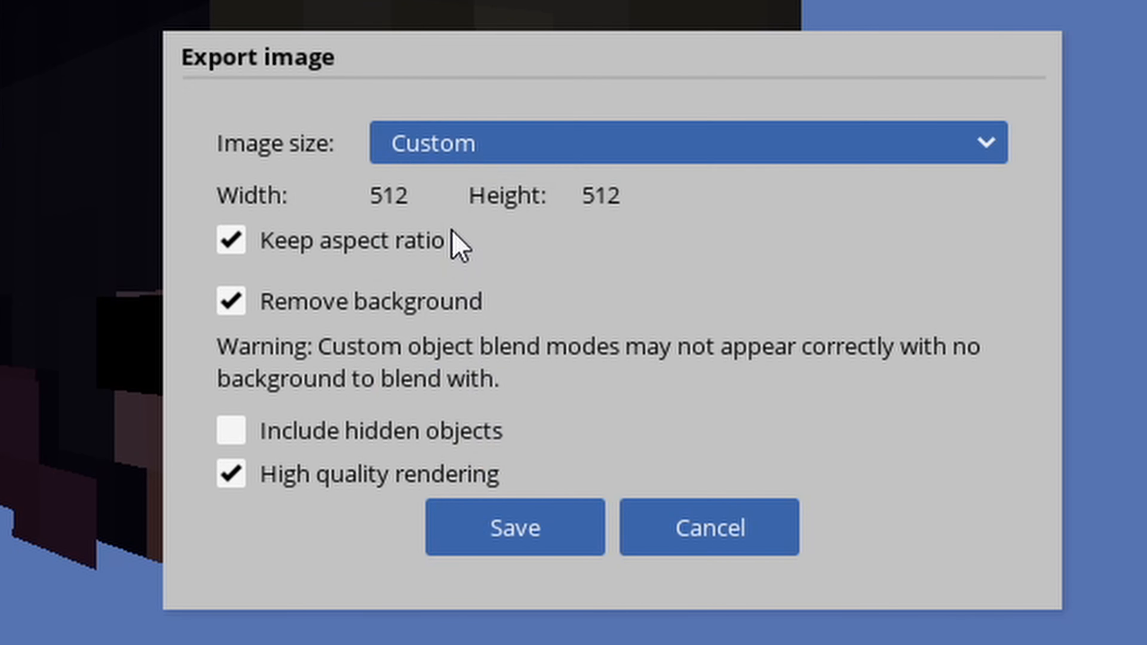
double_click(389, 196)
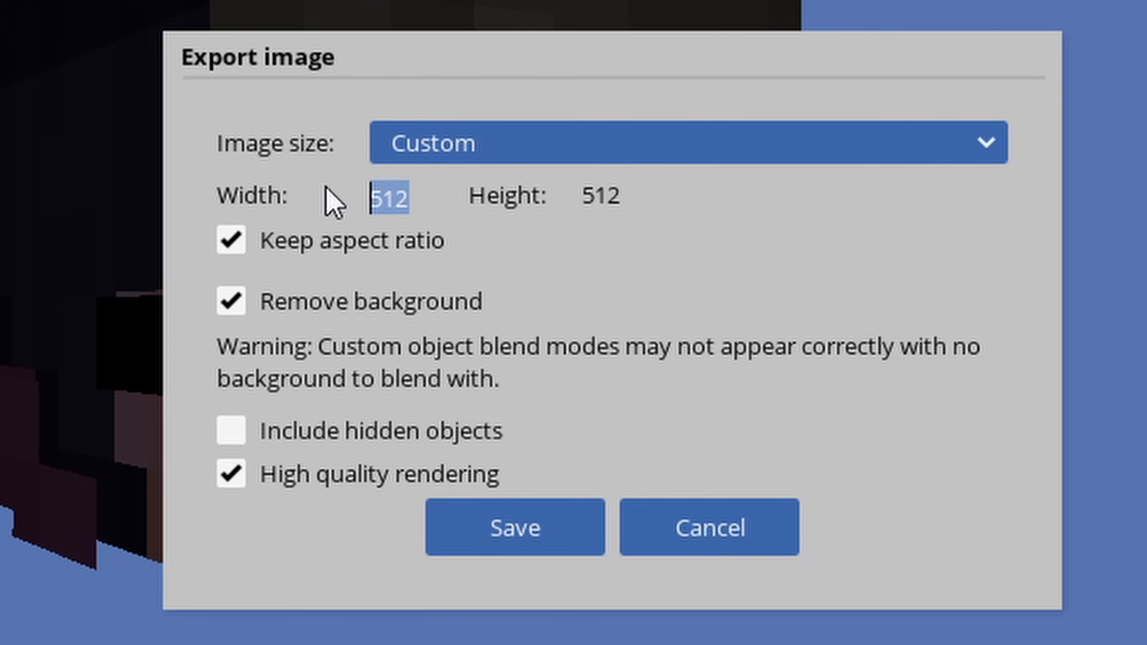
type("3840")
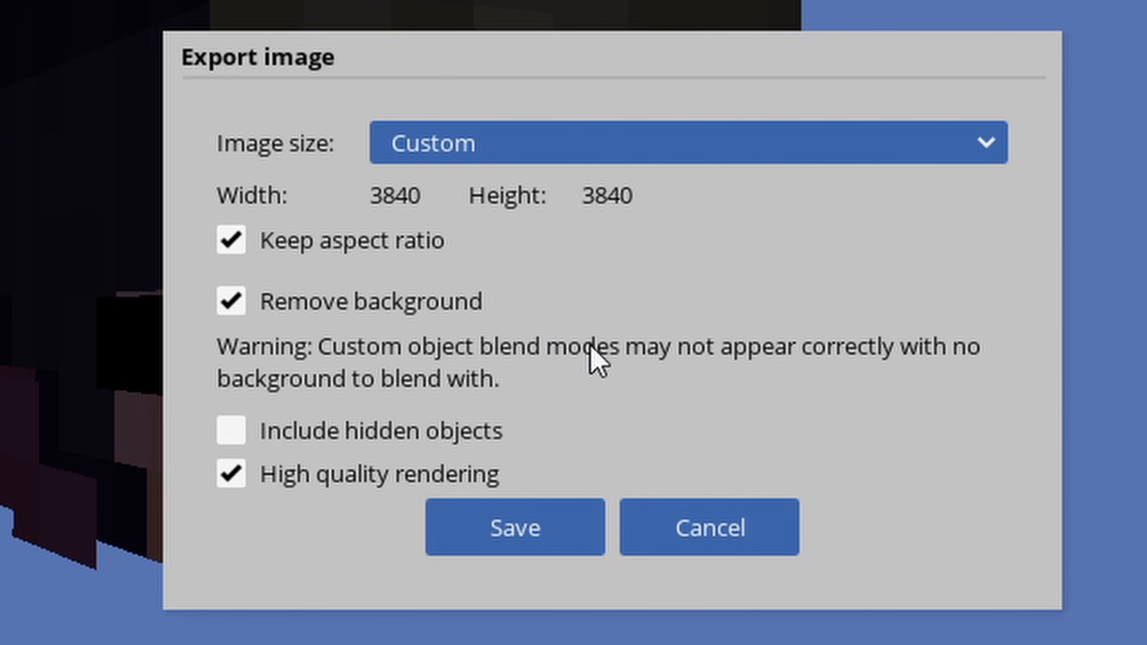
mouse_move(417, 267)
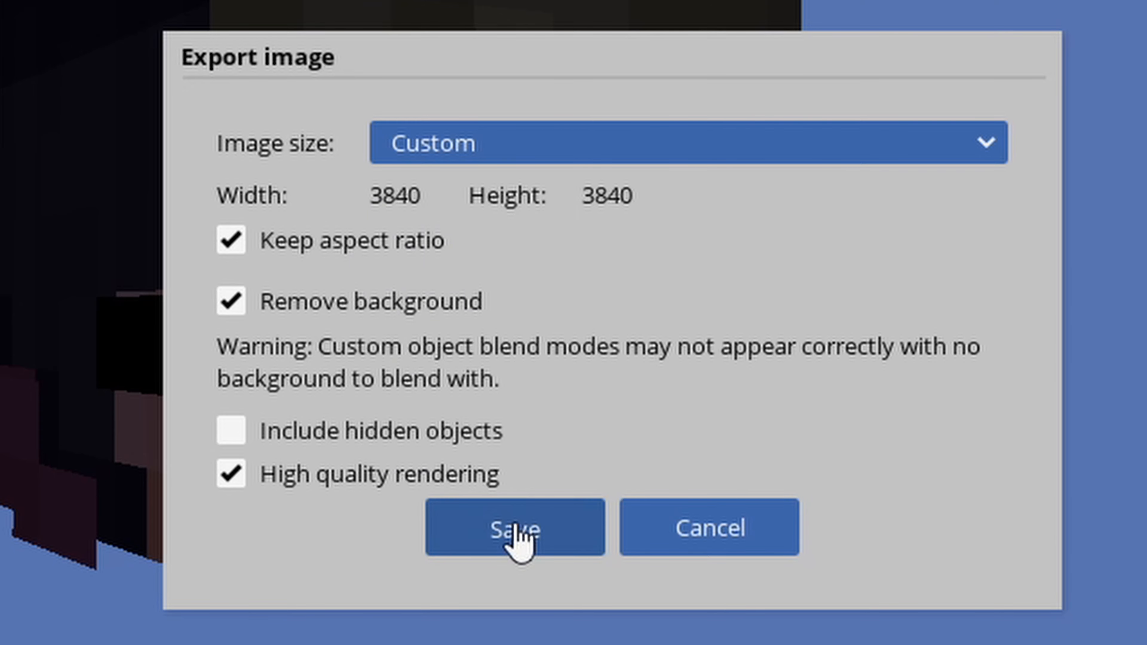
Export the render and save it as Tutorial.png in Downloads
left_click(514, 527)
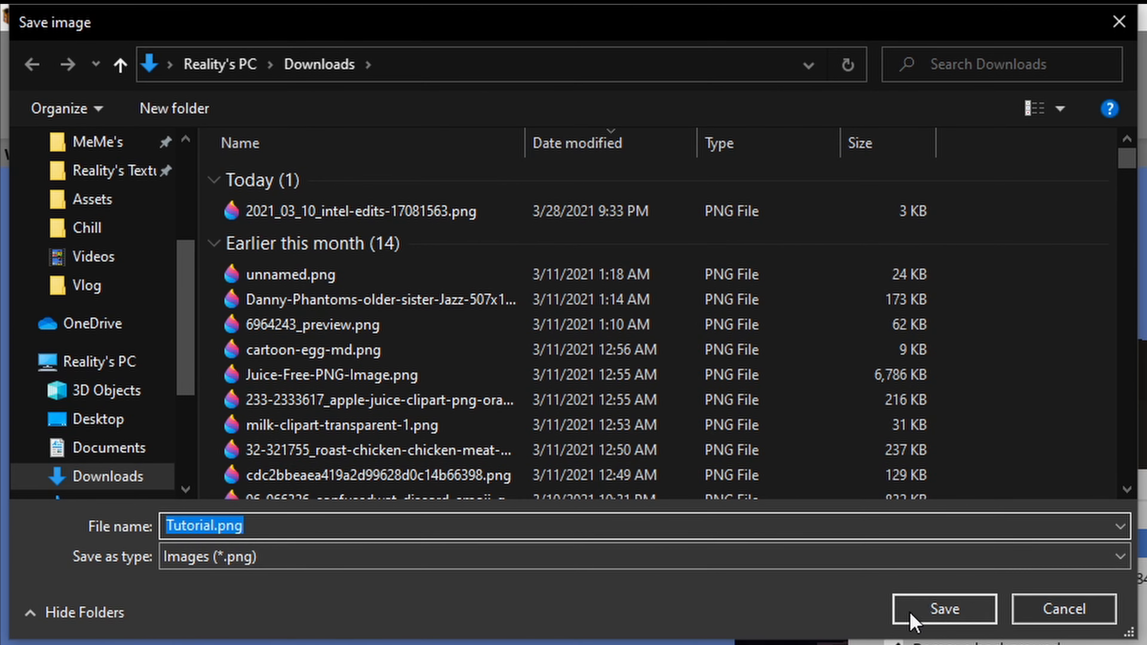
left_click(944, 608)
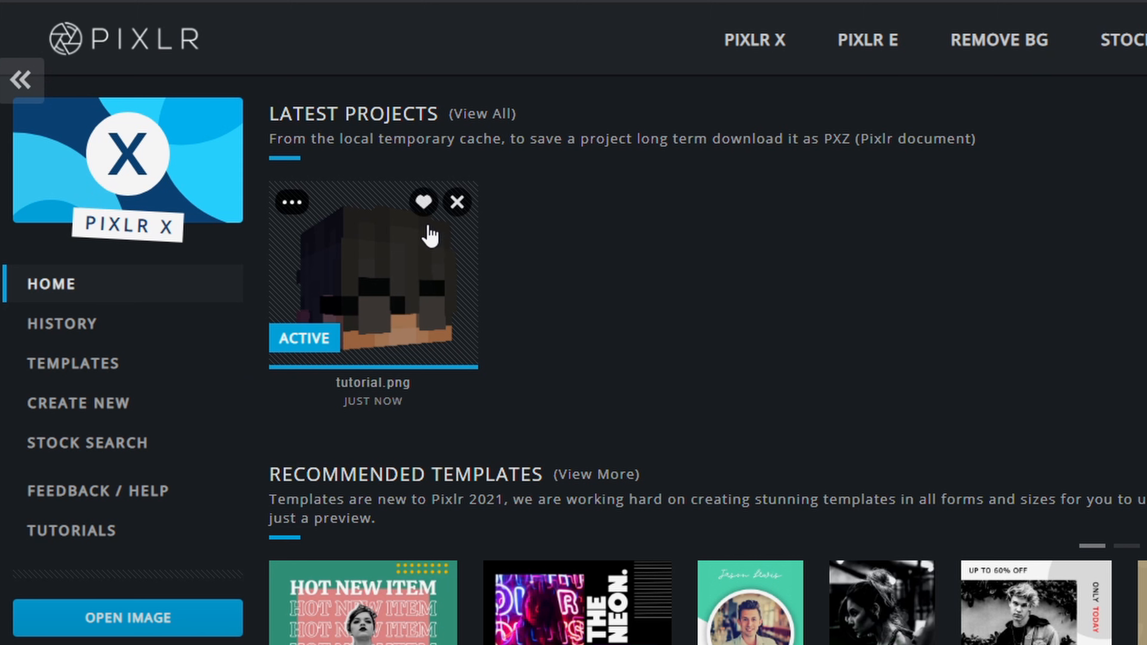
mouse_move(130, 272)
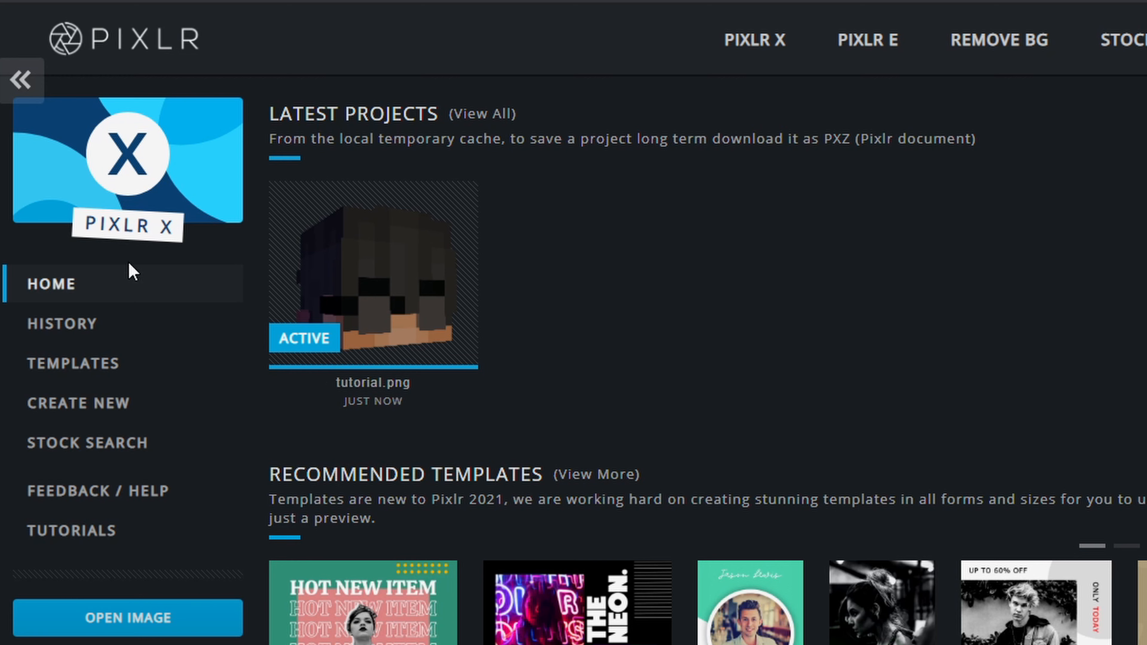
mouse_move(672, 226)
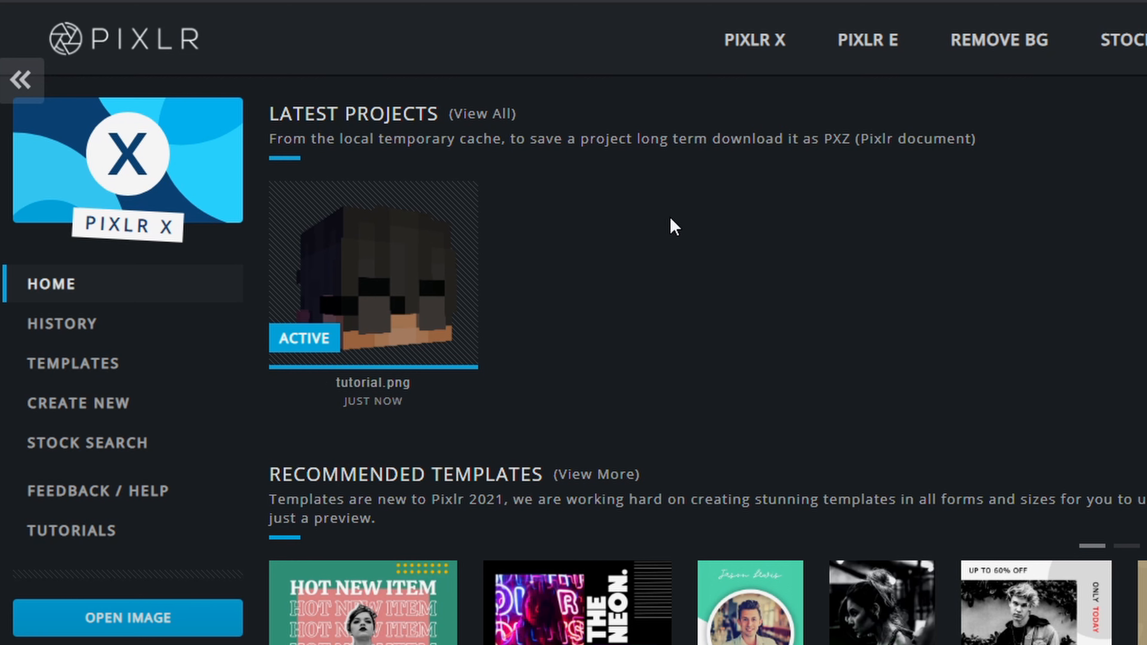
mouse_move(69, 414)
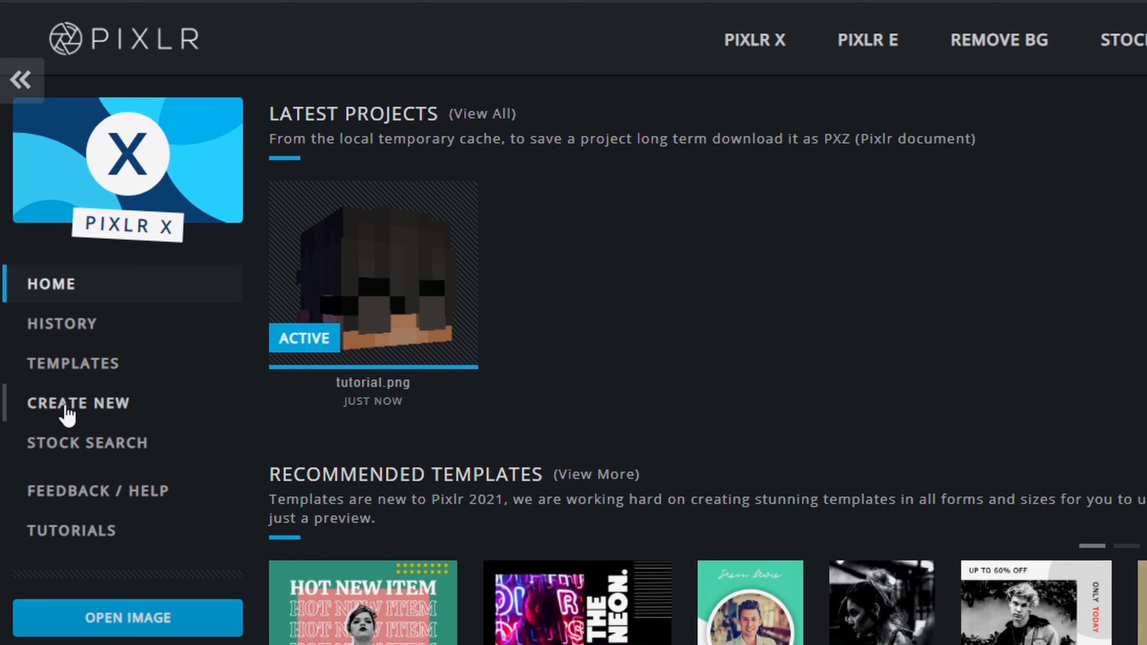
Create a new blank 3840 by 3840 Pixlr X image named 'Tutorial'
left_click(78, 403)
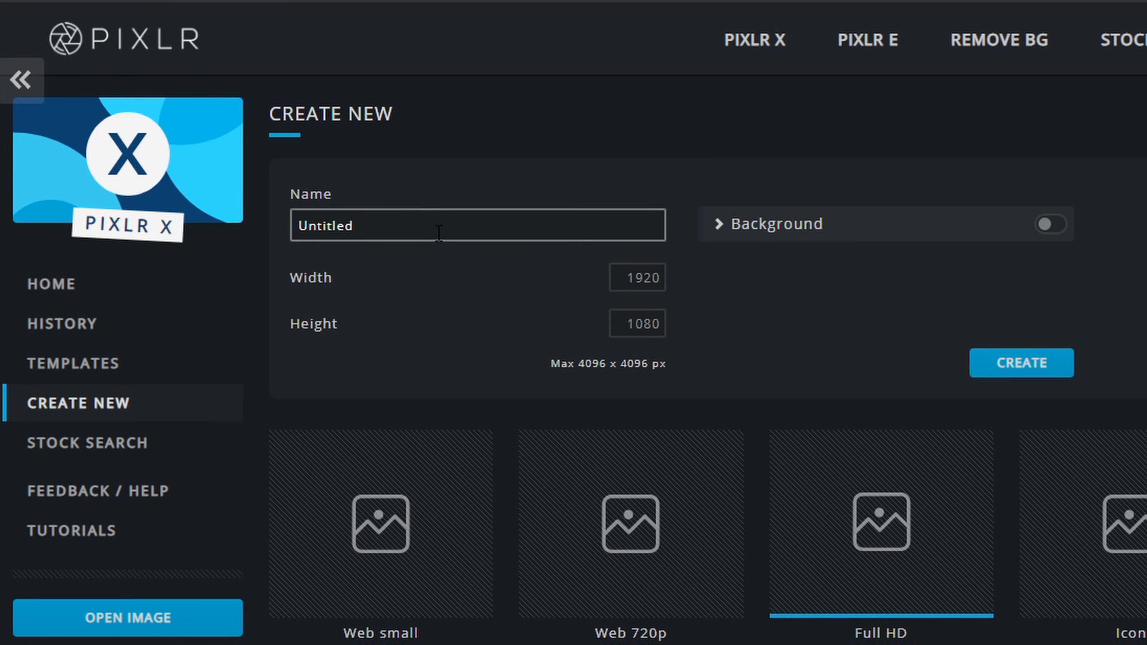
type("Tut")
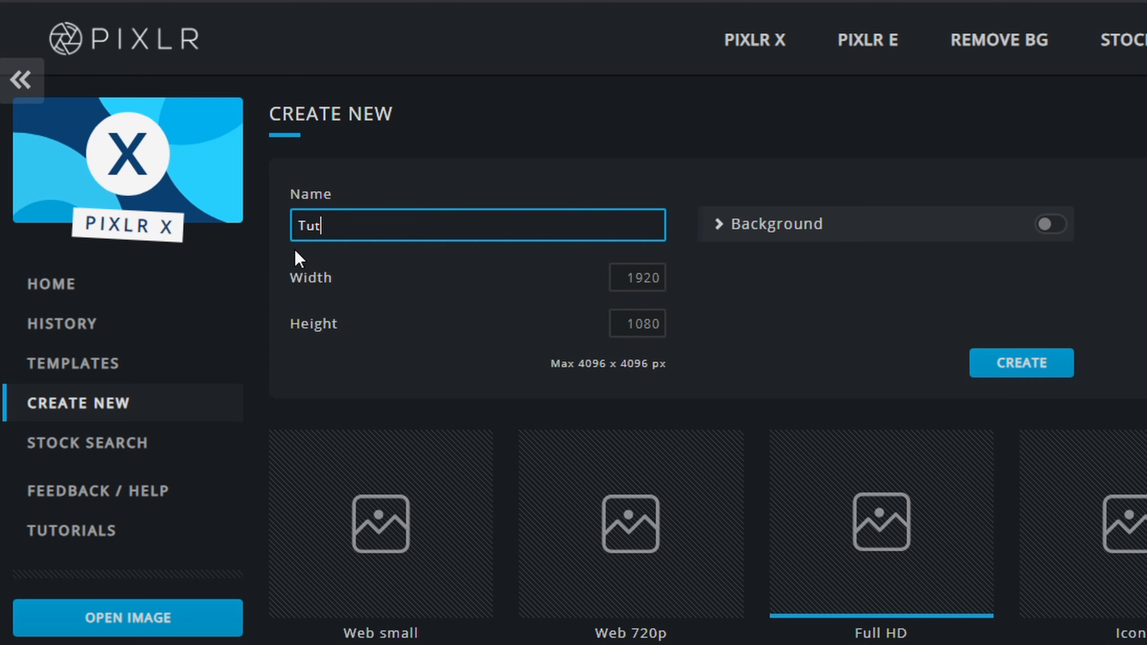
type("orial")
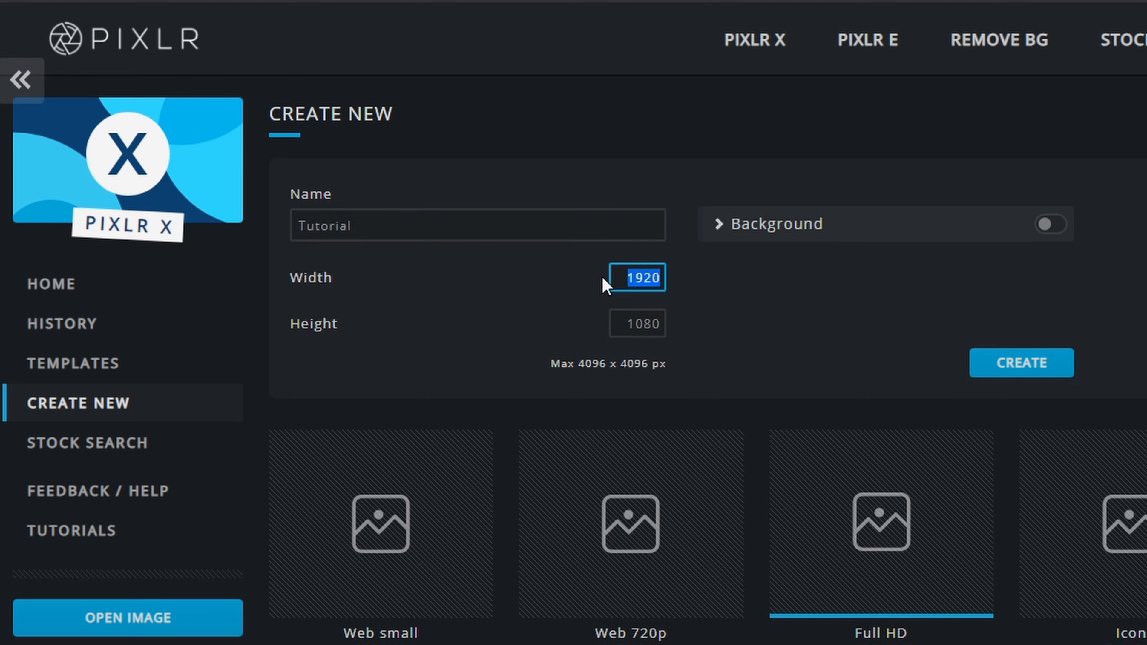
type("3840")
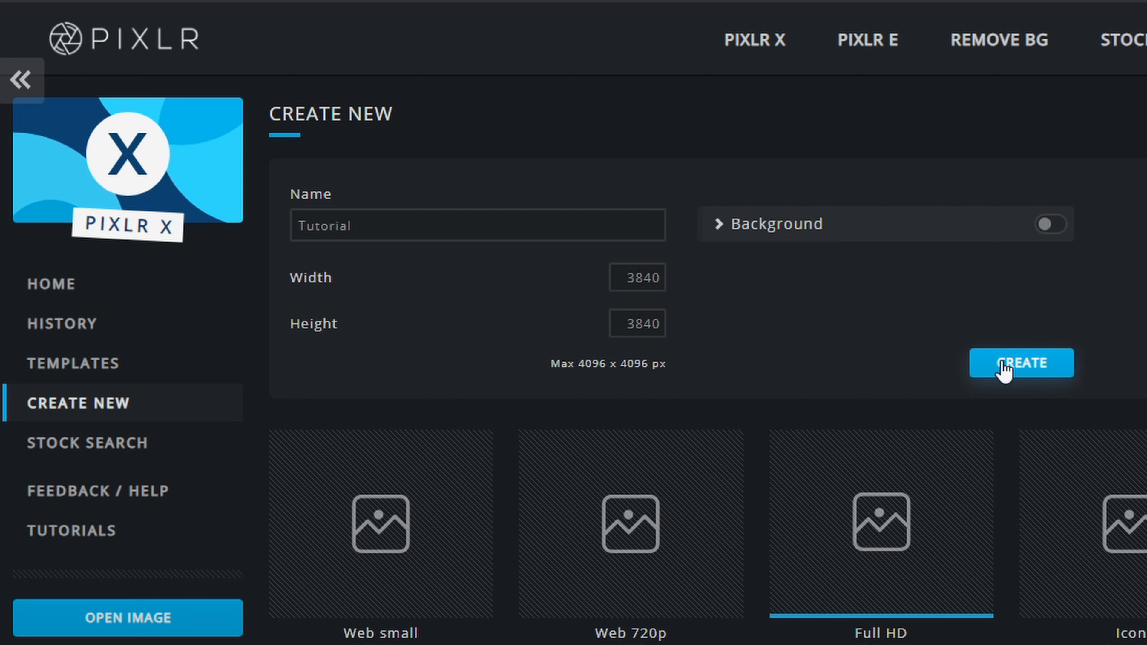
left_click(1020, 362)
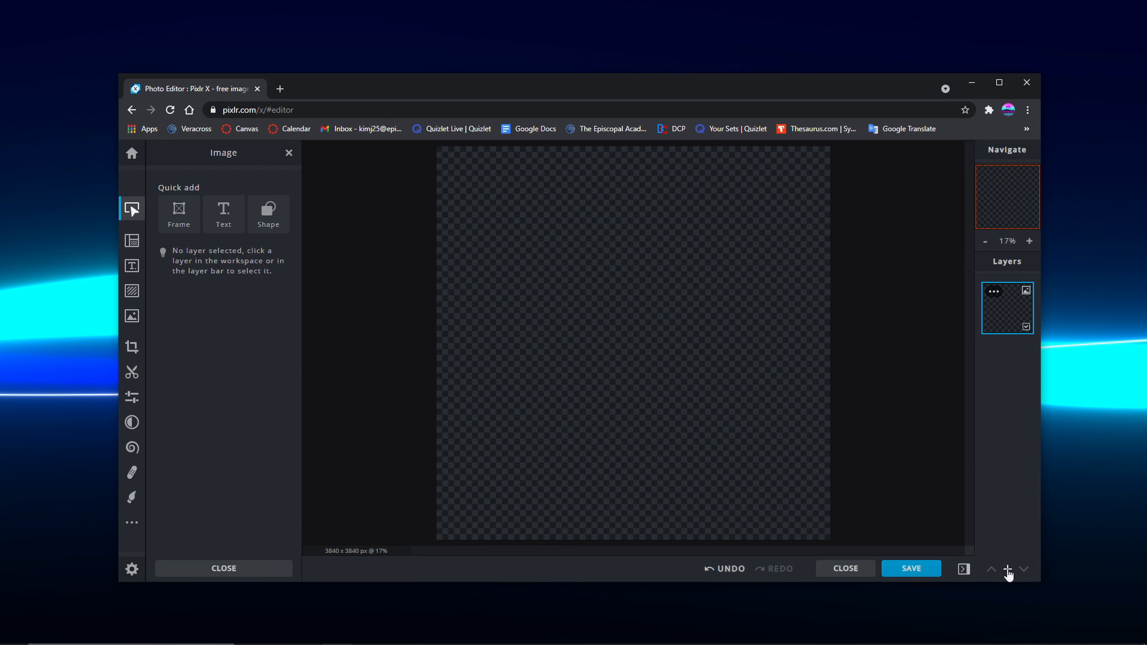
Add the Tutorial.png head render as a new layer on the canvas
left_click(1007, 570)
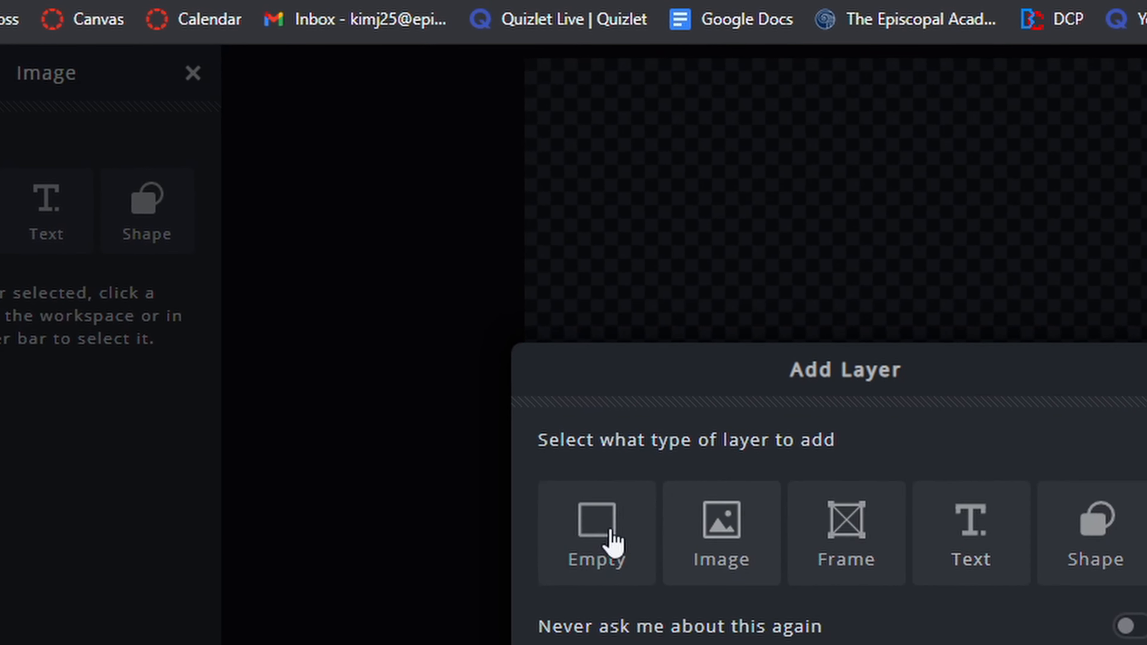
left_click(719, 534)
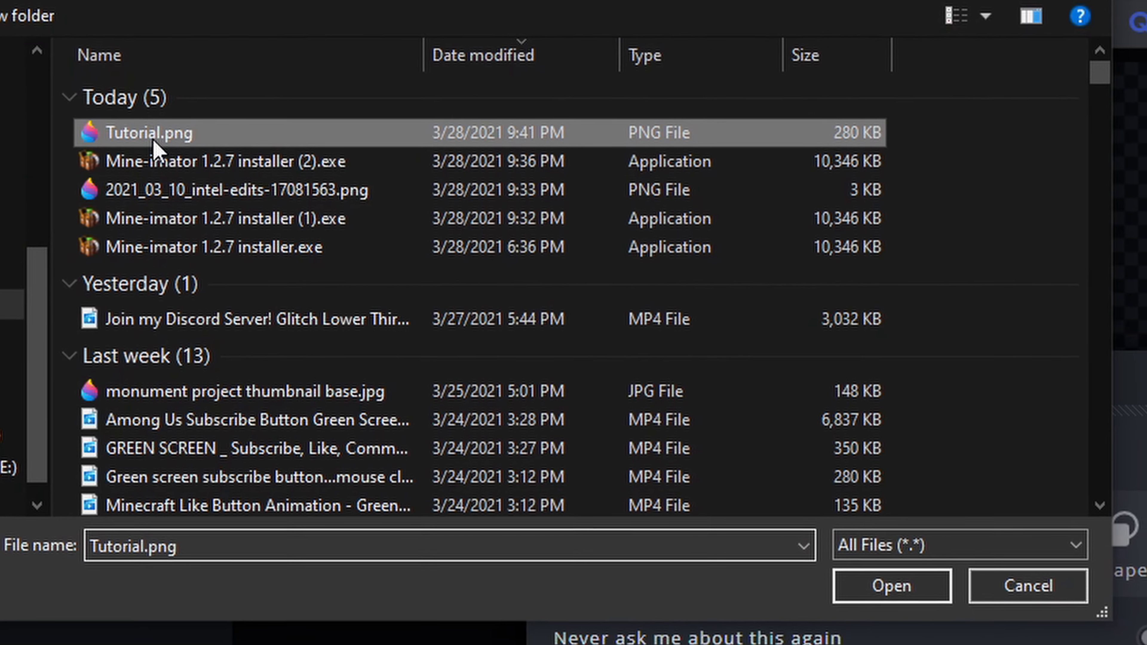
left_click(890, 585)
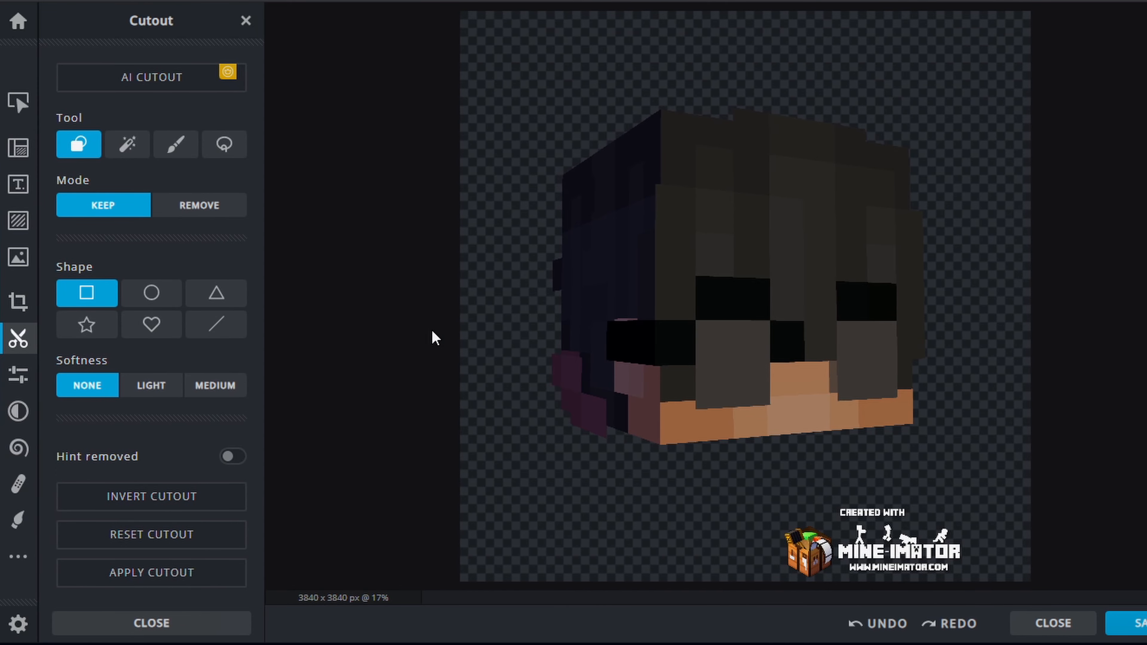
mouse_move(78, 254)
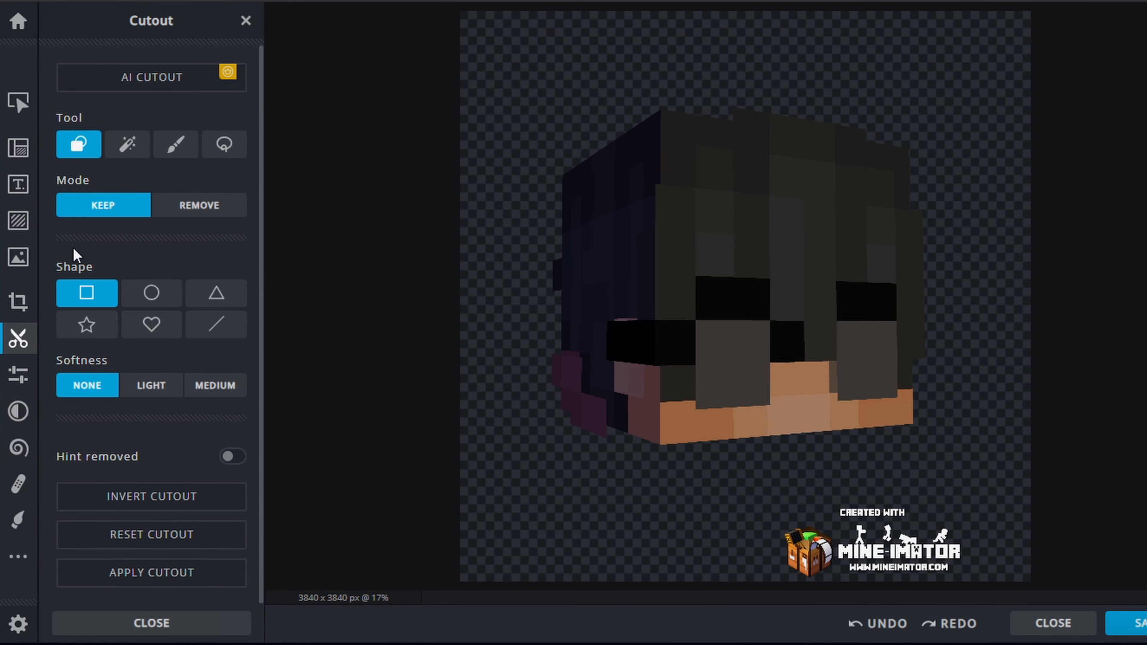
left_click(152, 622)
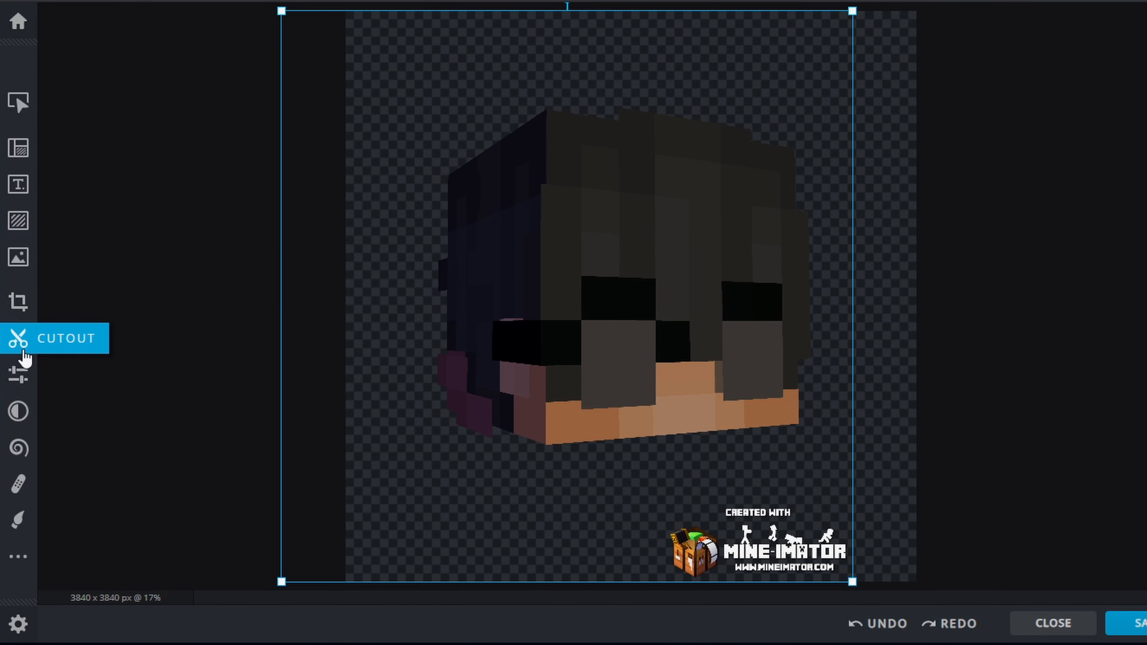
left_click(17, 338)
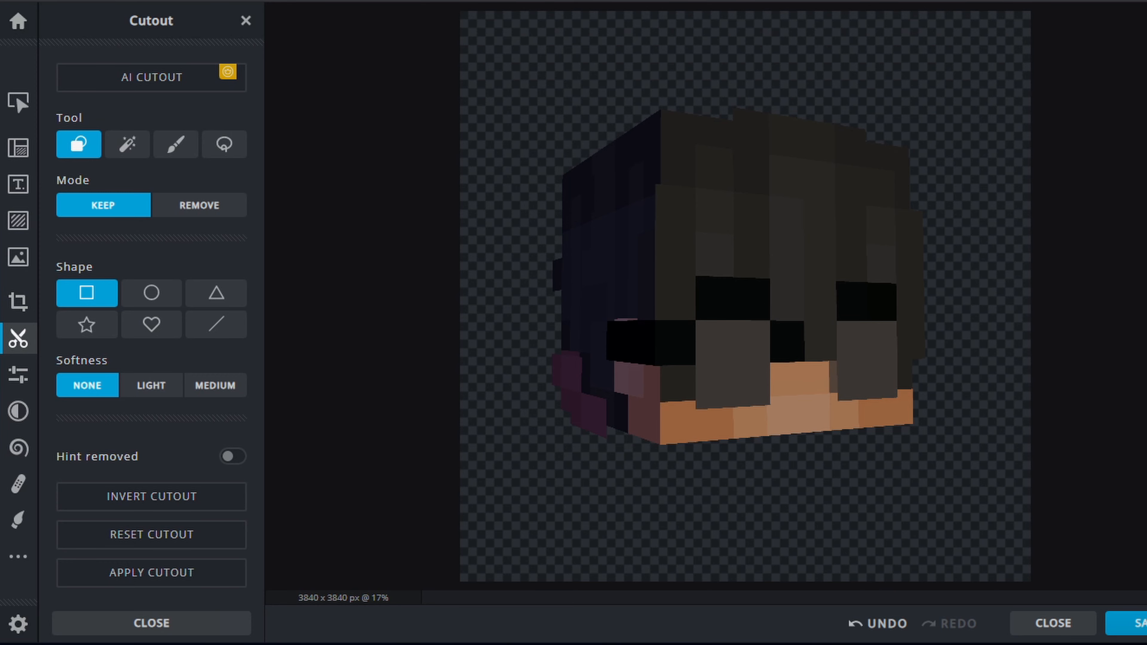
mouse_move(427, 258)
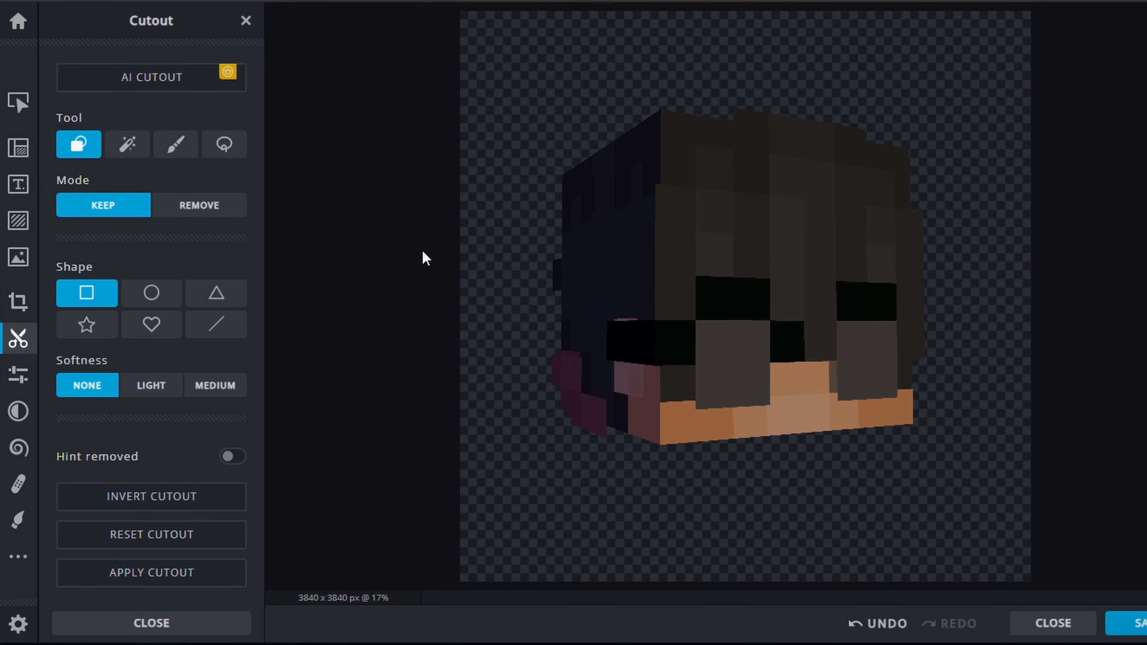
mouse_move(17, 147)
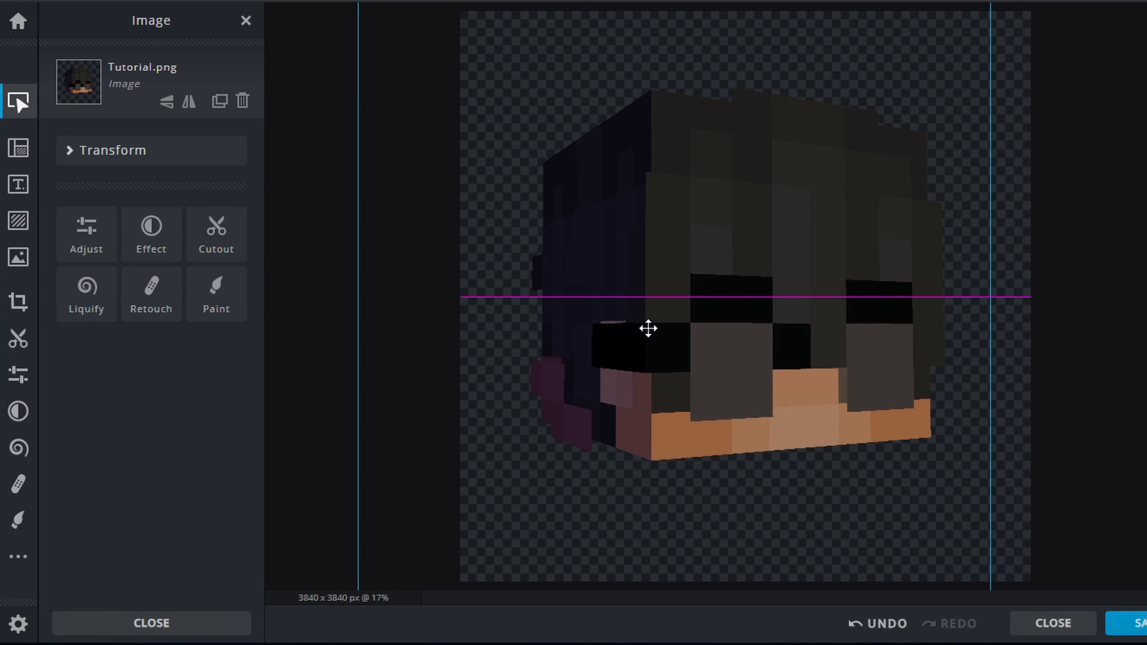
mouse_move(648, 333)
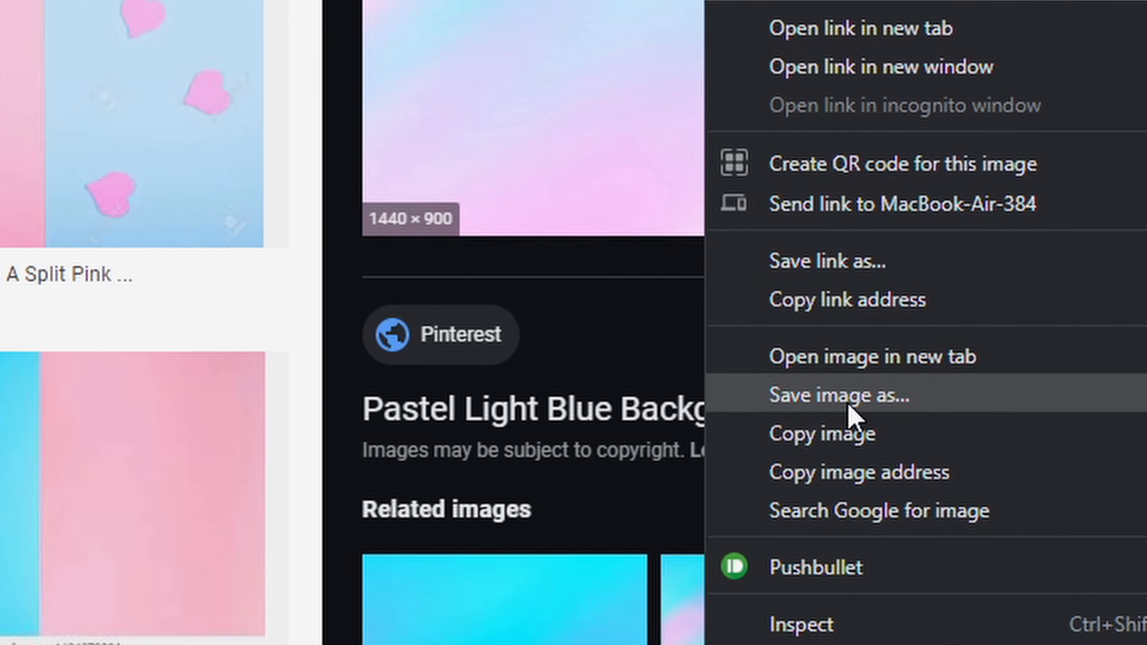
Save the pastel blue-pink gradient picture from Google Images via Save image as
left_click(838, 395)
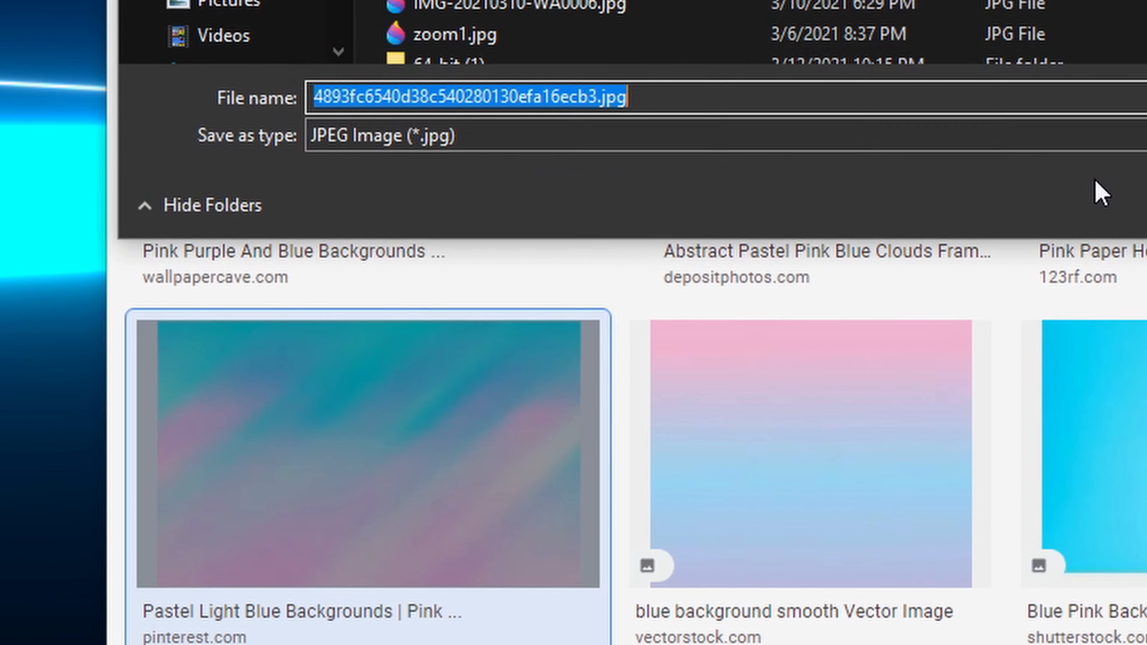
type("-defxcvbgc")
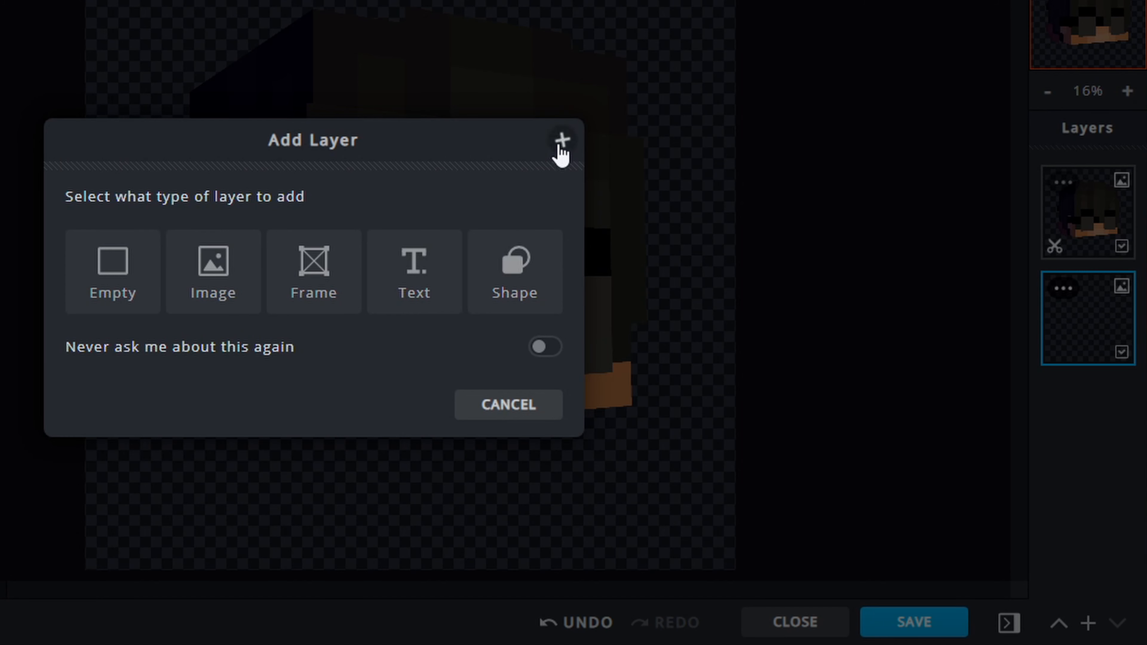
Add the gradient picture as a new image layer behind the Minecraft head render
left_click(507, 404)
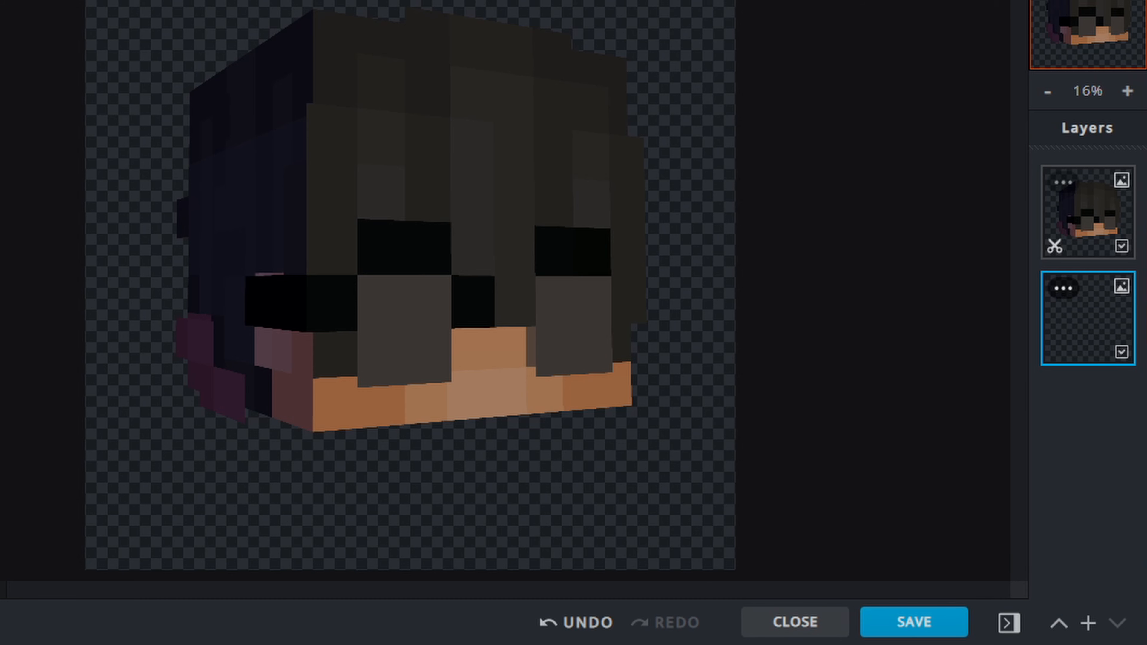
left_click(1088, 623)
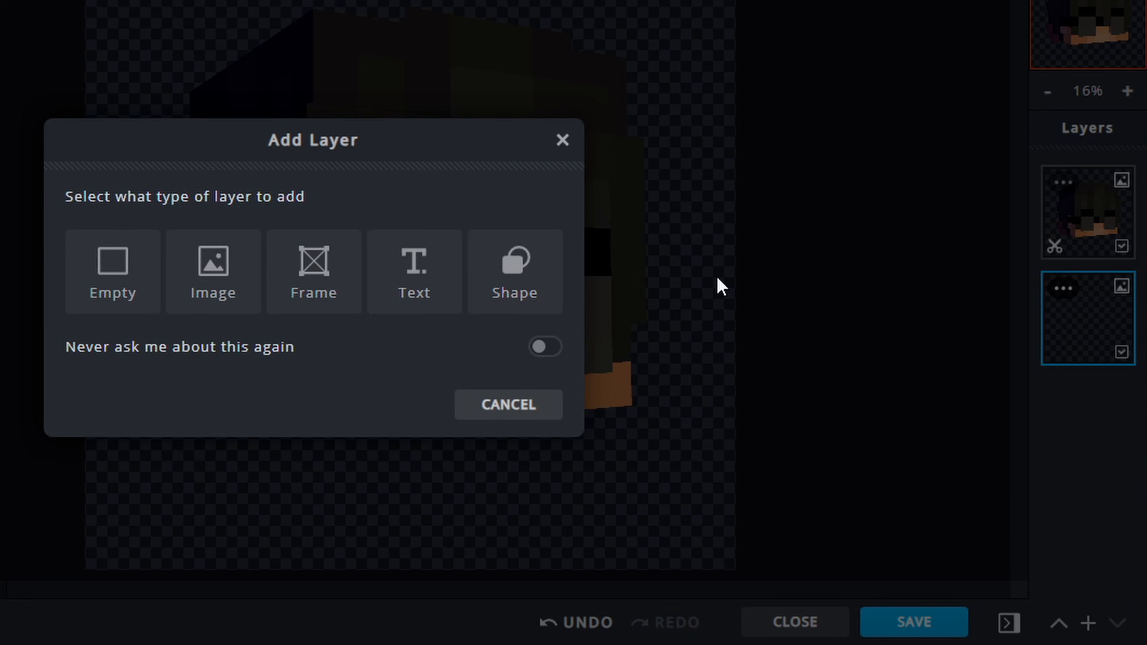
left_click(212, 271)
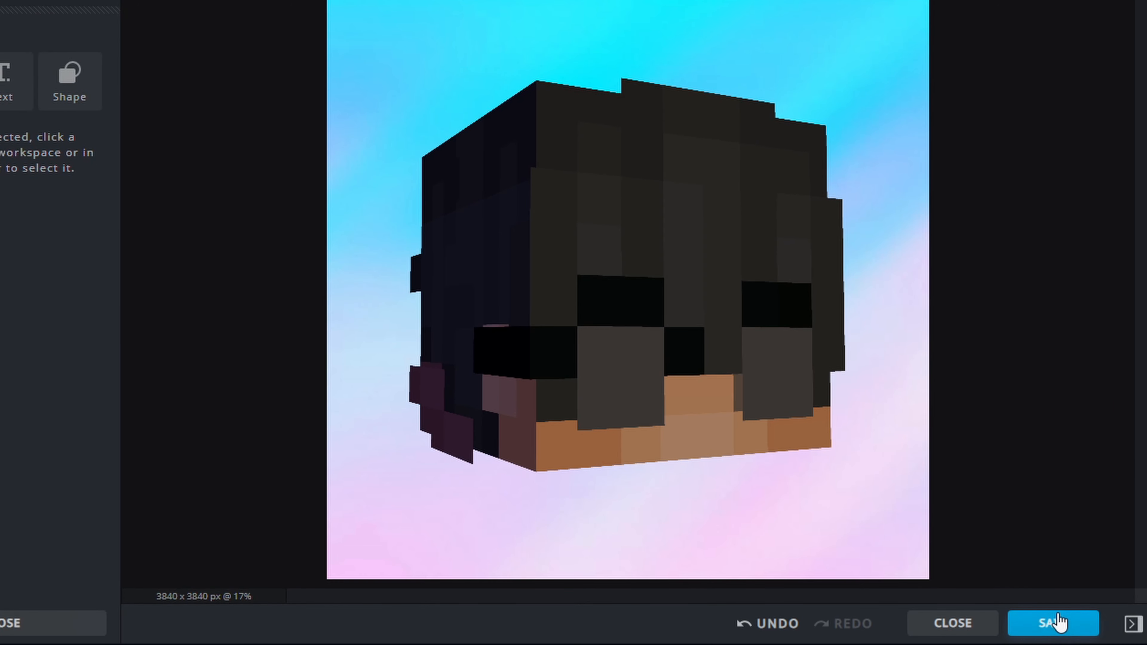
Save the finished picture as a 3840 × 3840 PNG named Tutorial.png, trying JPG first
left_click(1053, 623)
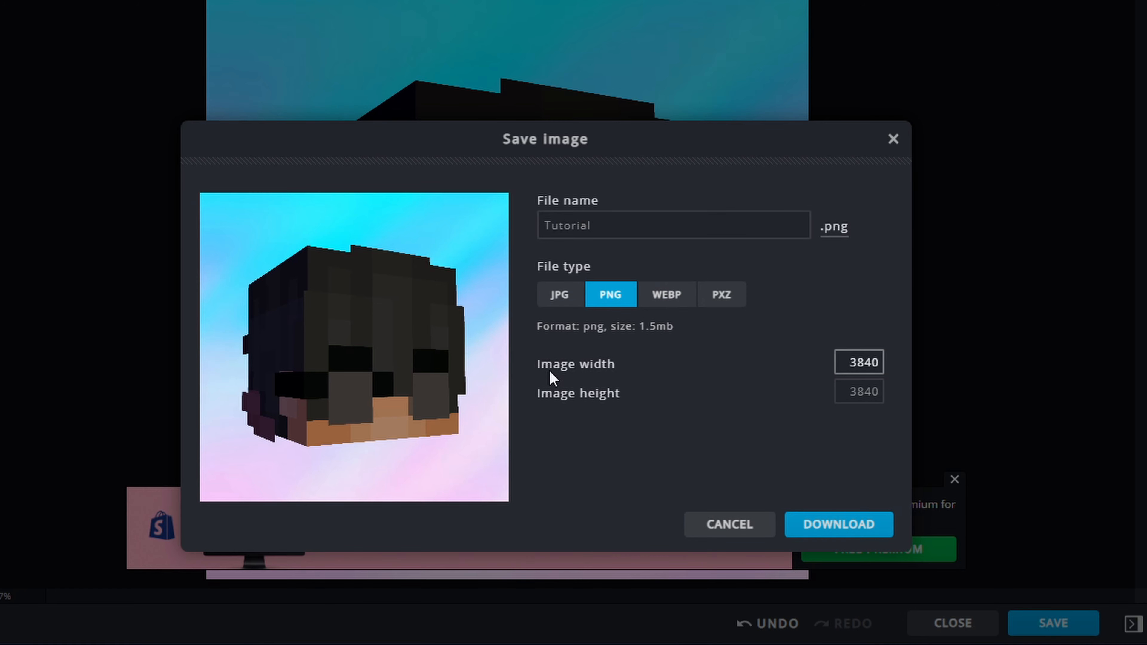
left_click(559, 294)
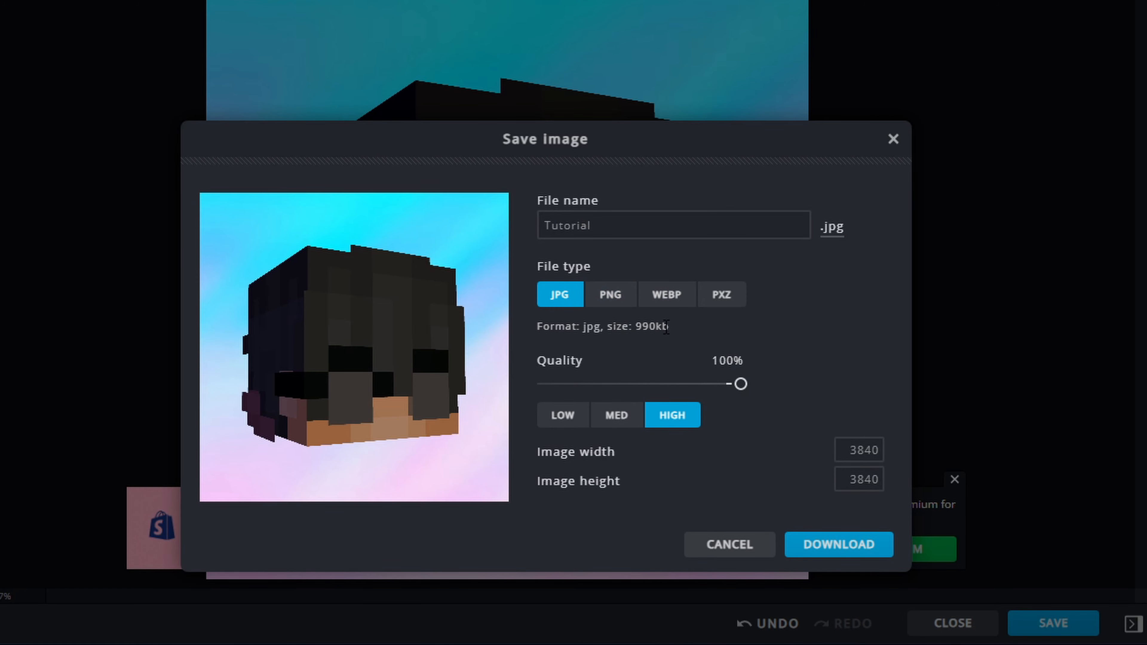
mouse_move(739, 383)
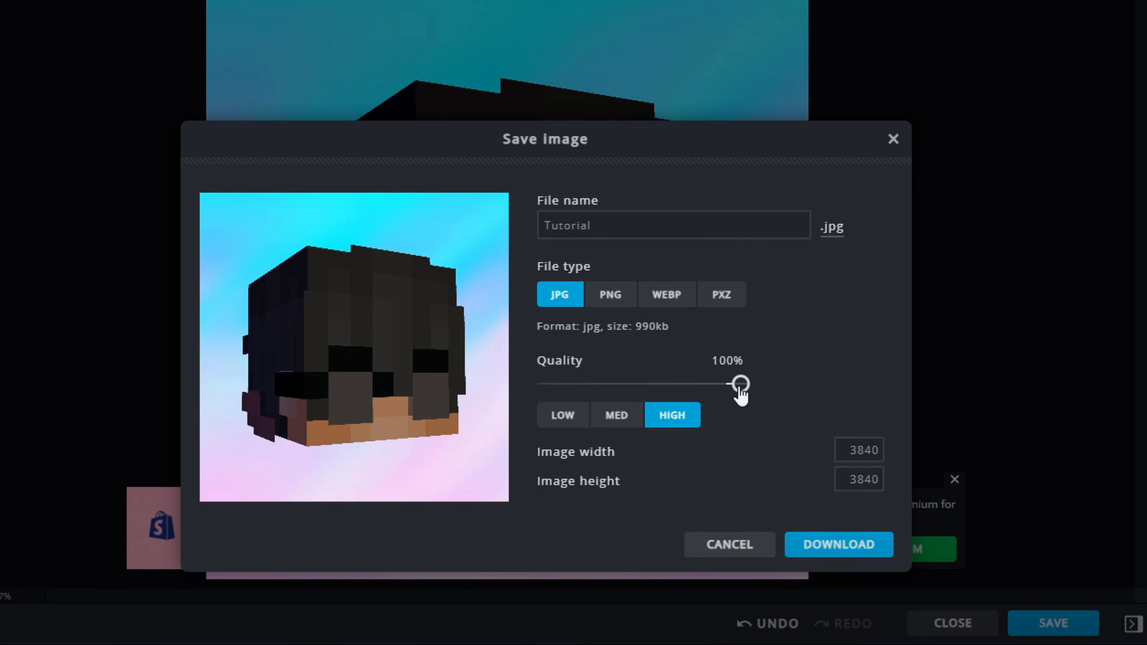
mouse_move(794, 395)
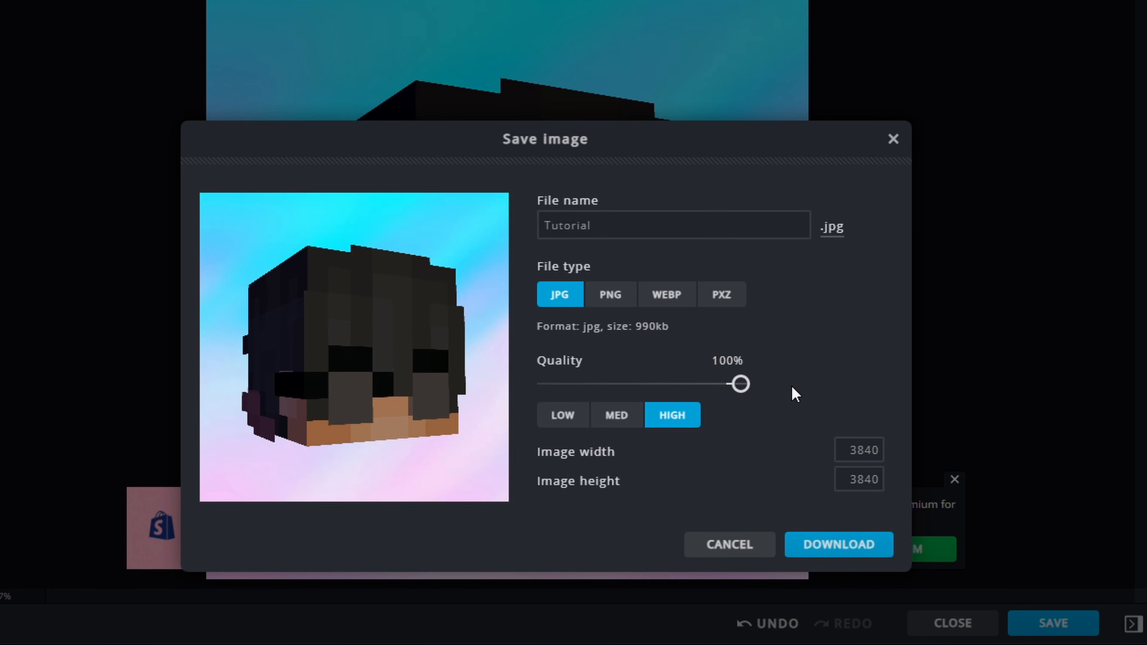
left_click(610, 294)
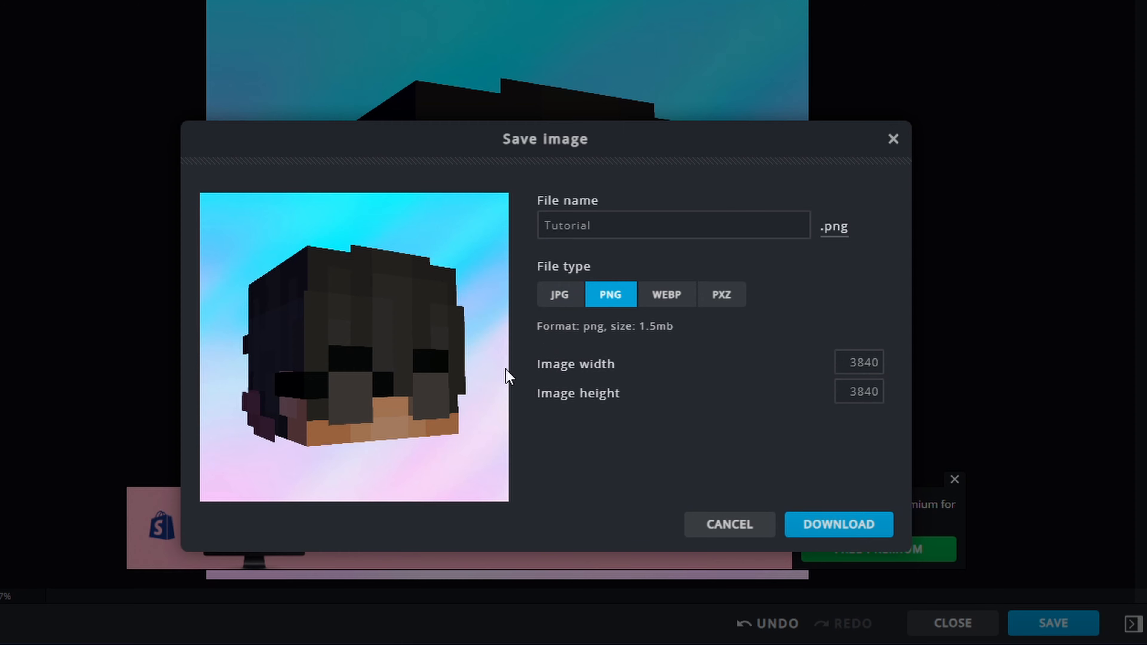
left_click(839, 524)
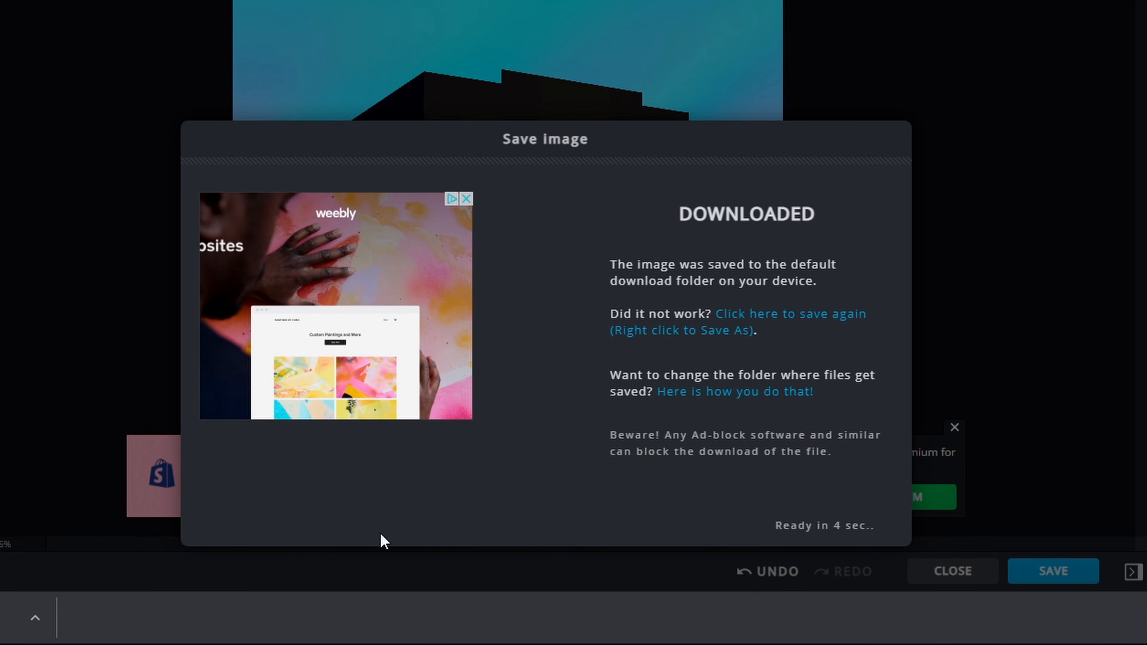
left_click(952, 571)
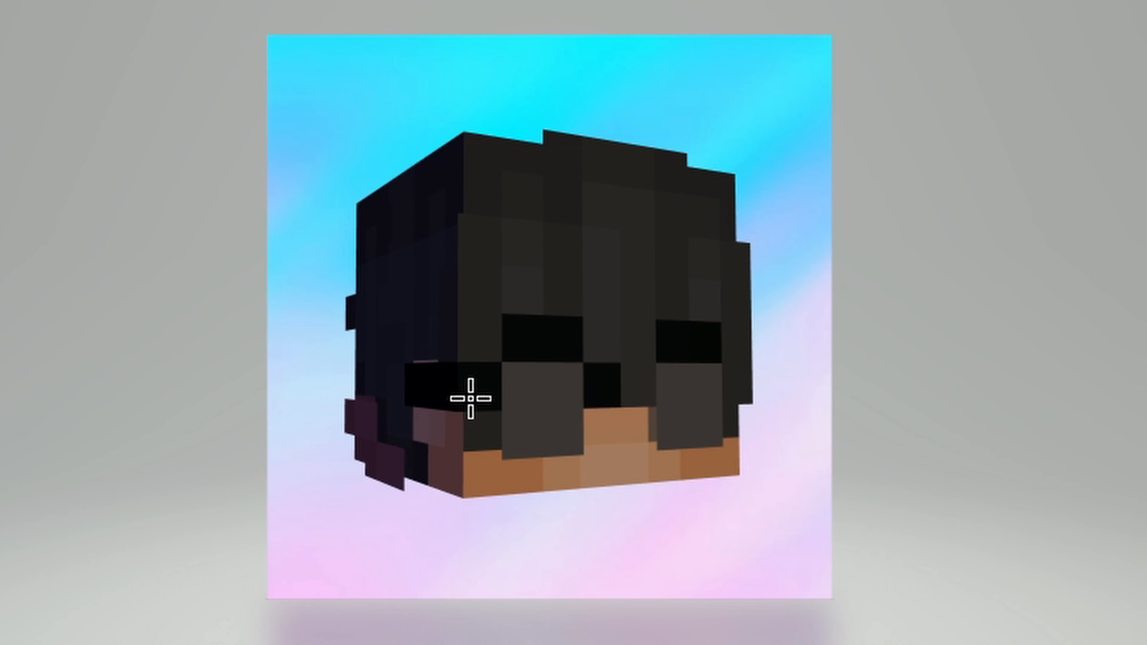
mouse_move(645, 548)
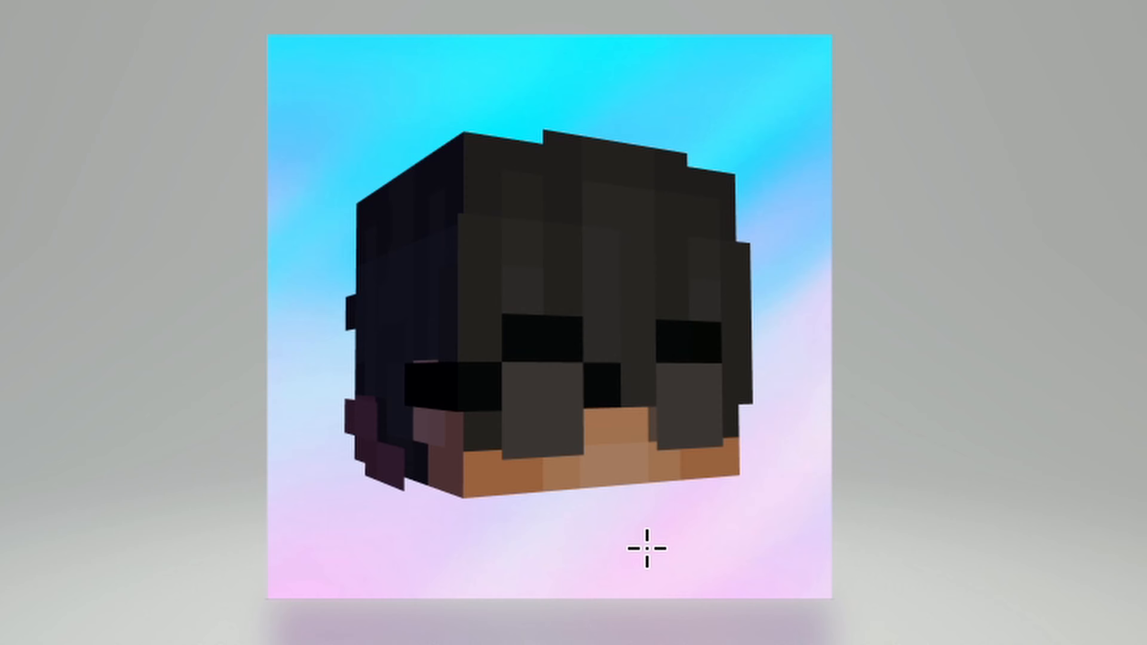
mouse_move(912, 458)
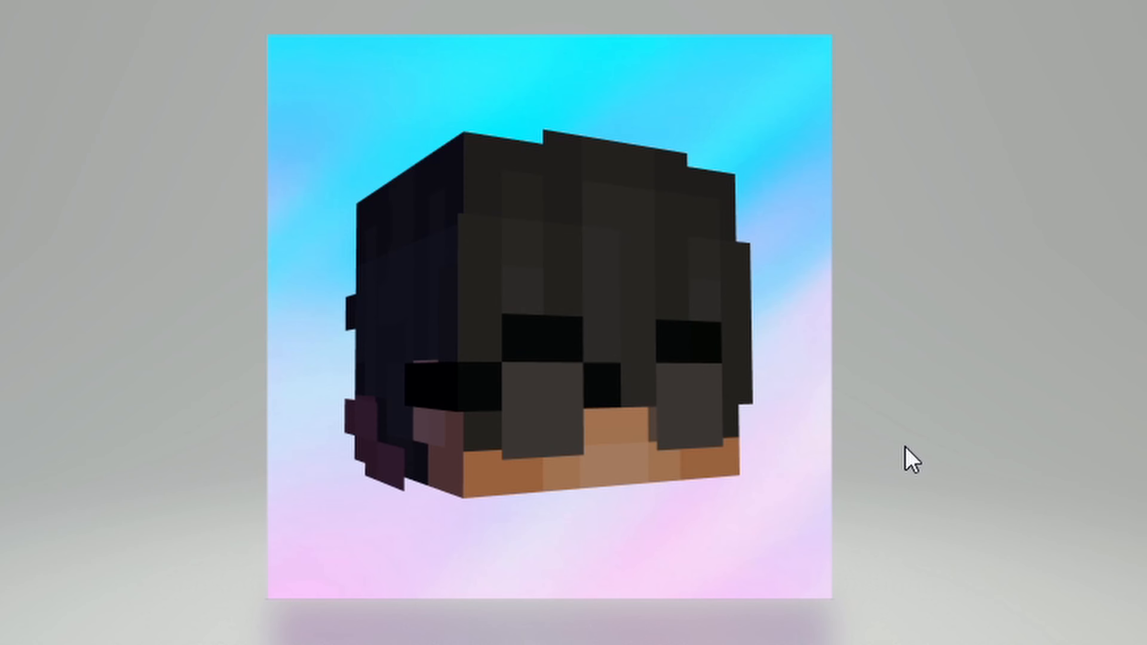